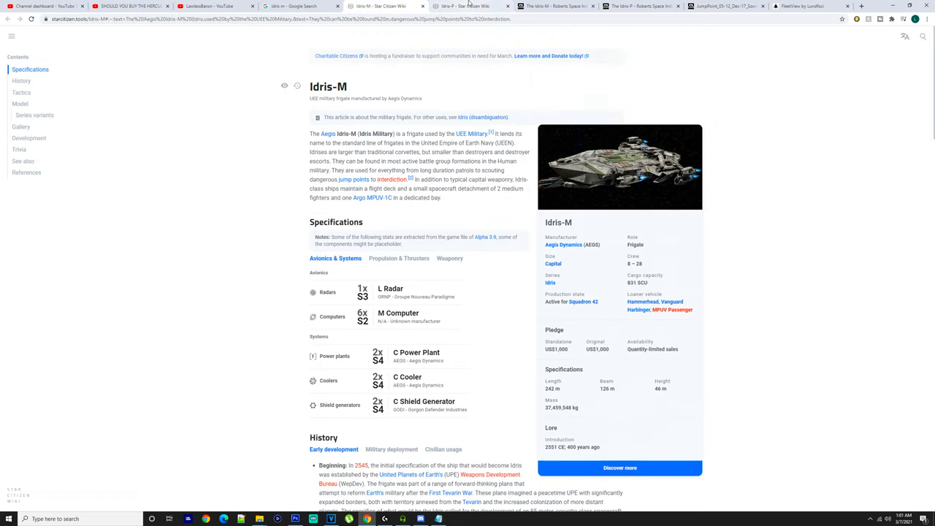
- Glance at the FleetView tab, then switch to the Idris-M Variants Matrix tab
left_click(803, 6)
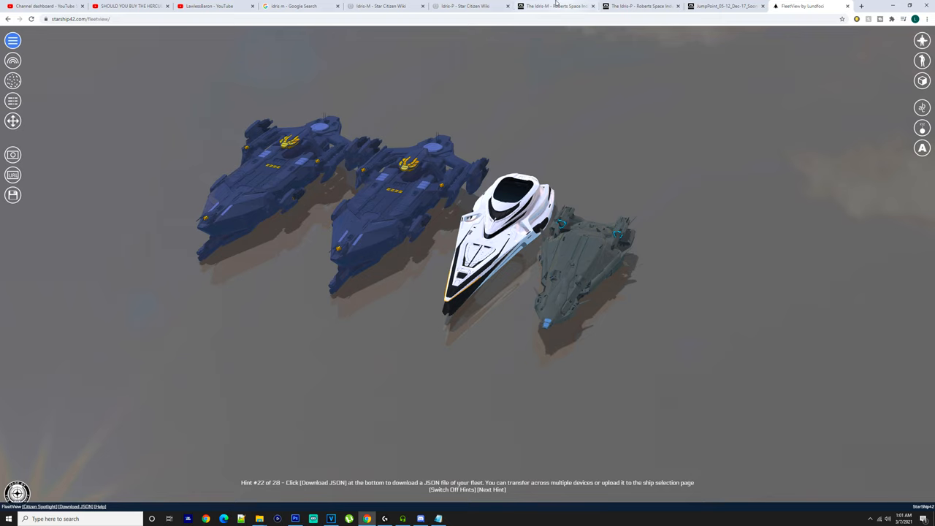
left_click(555, 6)
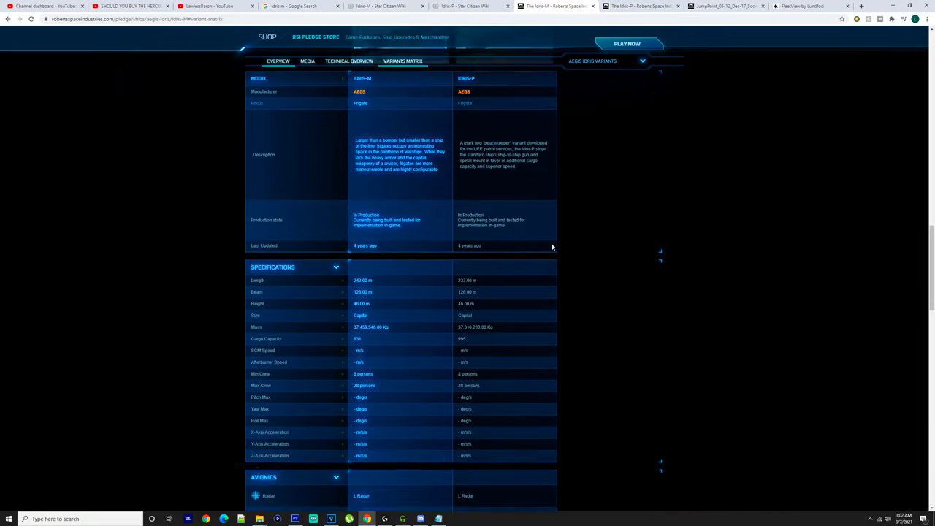
- Scroll the Idris-M vs Idris-P matrix through avionics, propulsion, thrusters and systems to weaponry
scroll("down", 3)
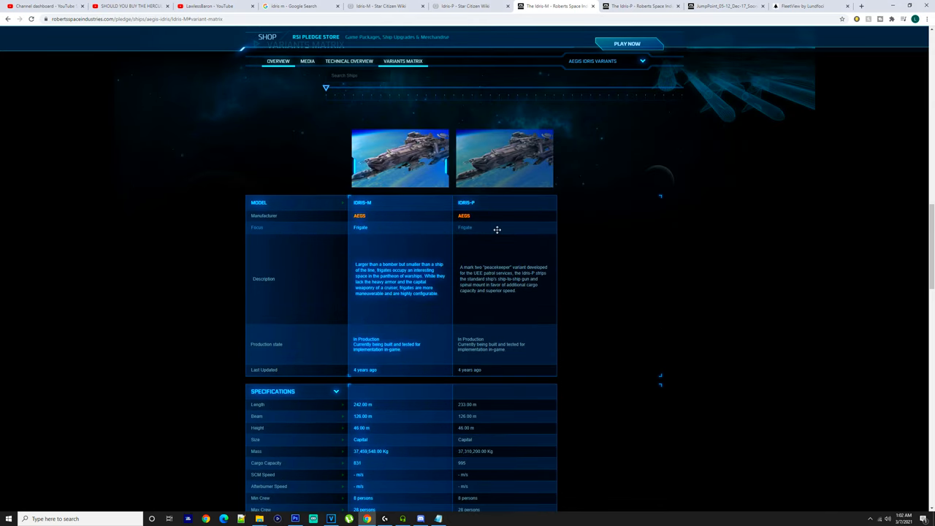
scroll("down", 3)
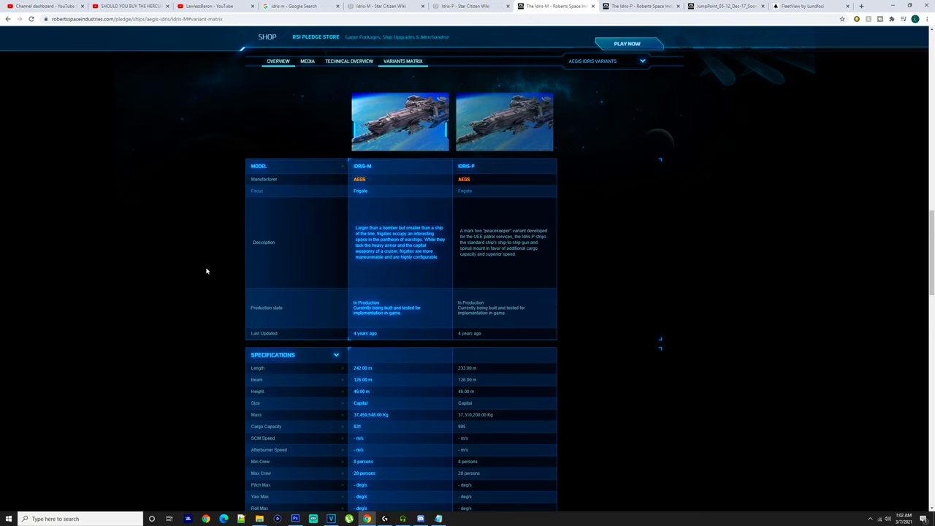
scroll("down", 3)
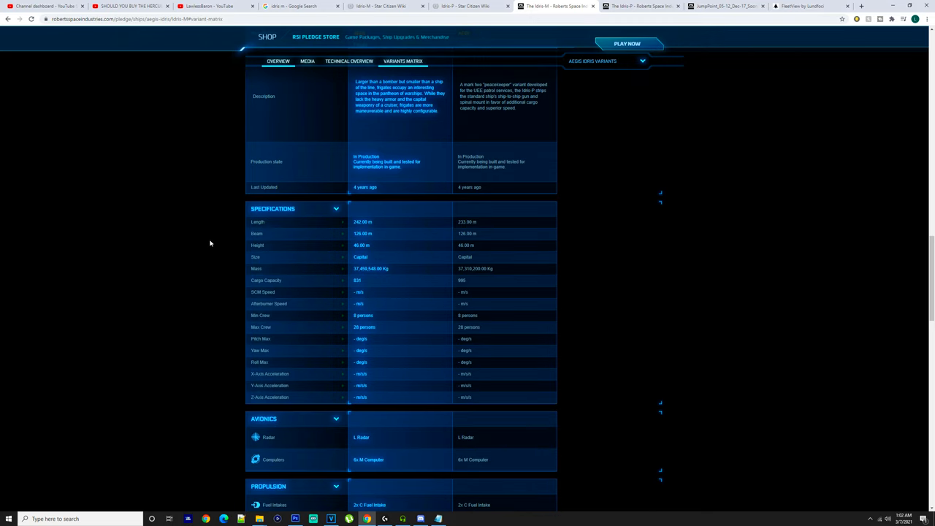
mouse_move(235, 223)
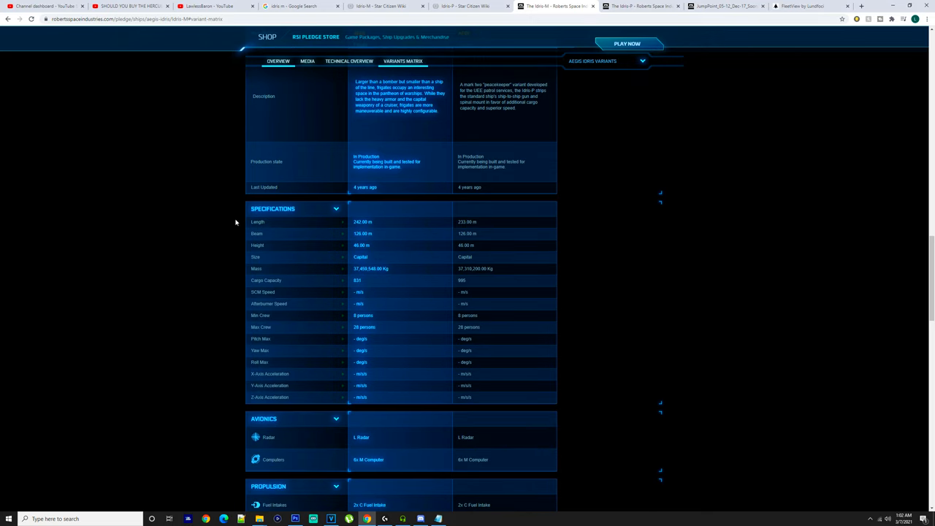
scroll("up", 3)
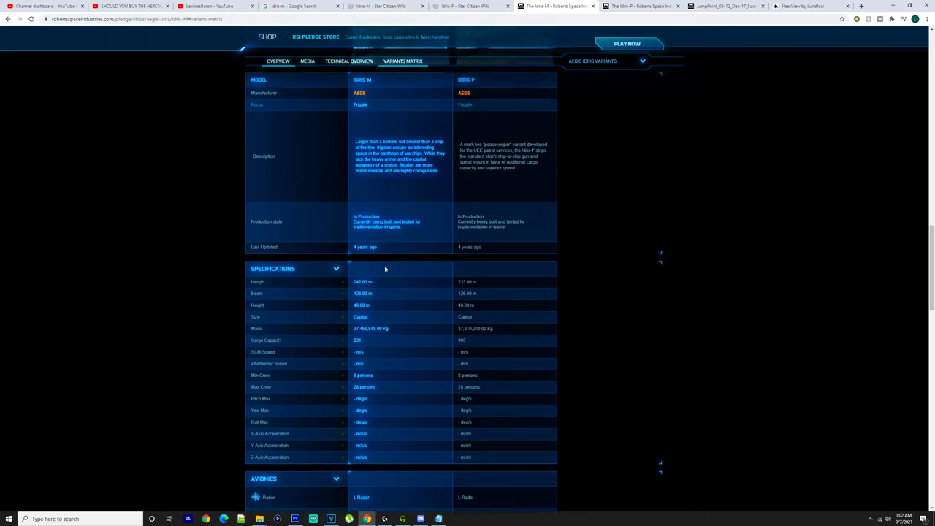
scroll("down", 3)
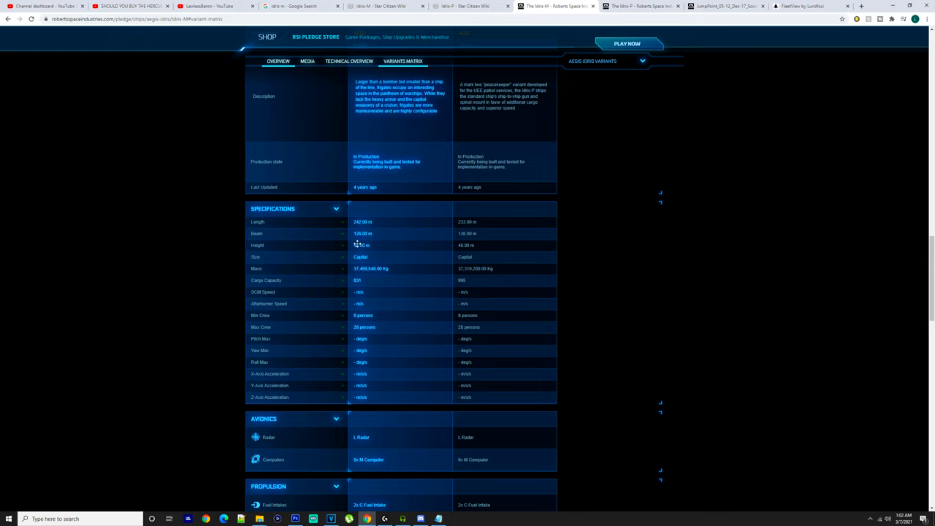
mouse_move(370, 276)
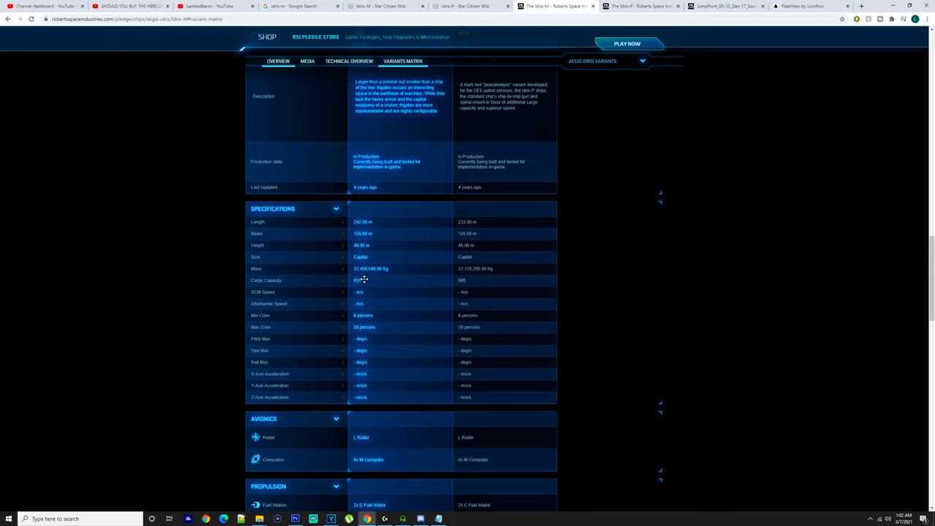
mouse_move(374, 279)
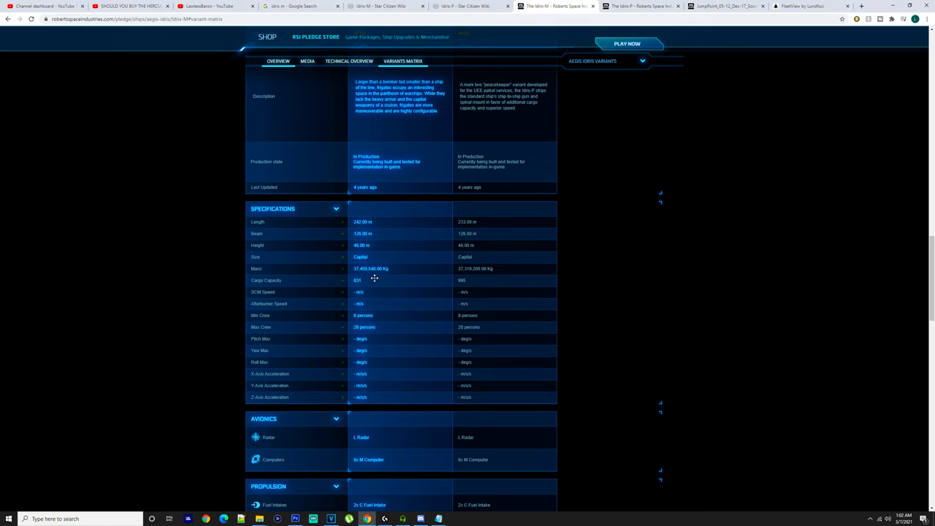
scroll("down", 3)
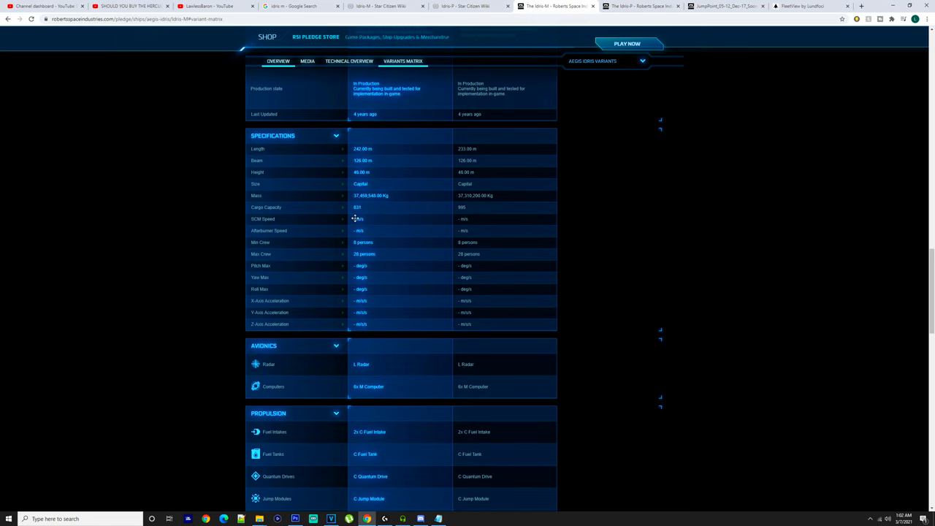
scroll("down", 3)
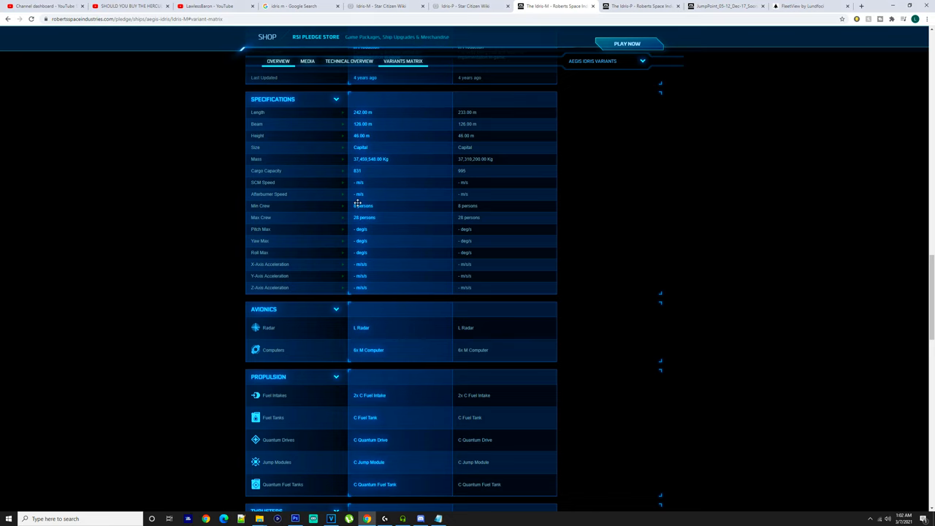
scroll("down", 3)
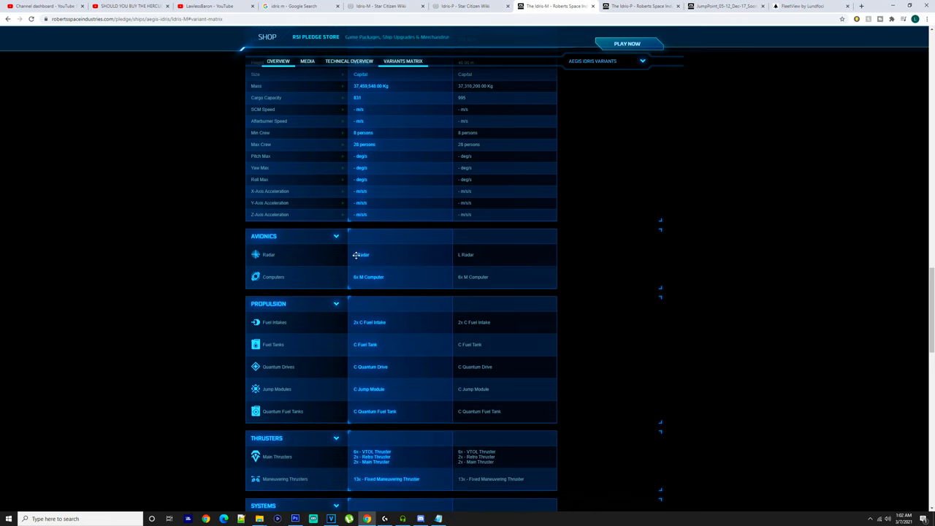
mouse_move(362, 305)
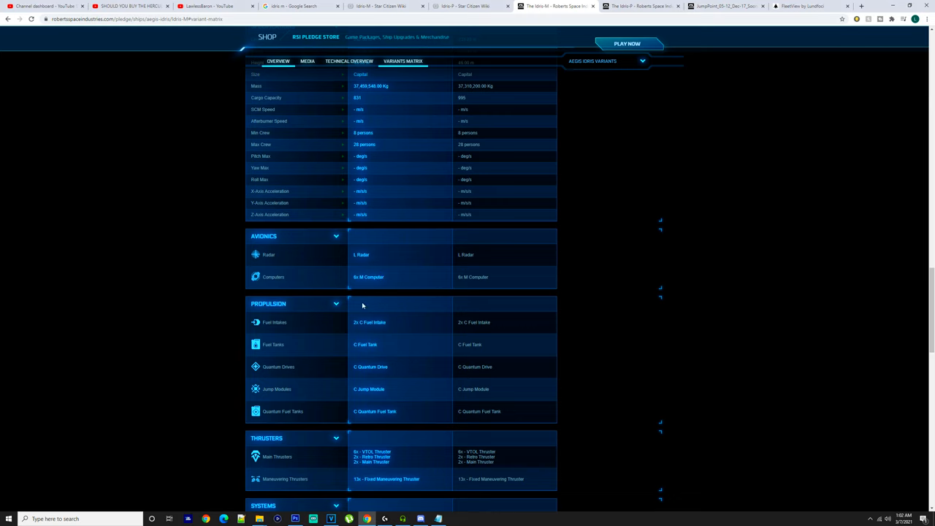
scroll("down", 3)
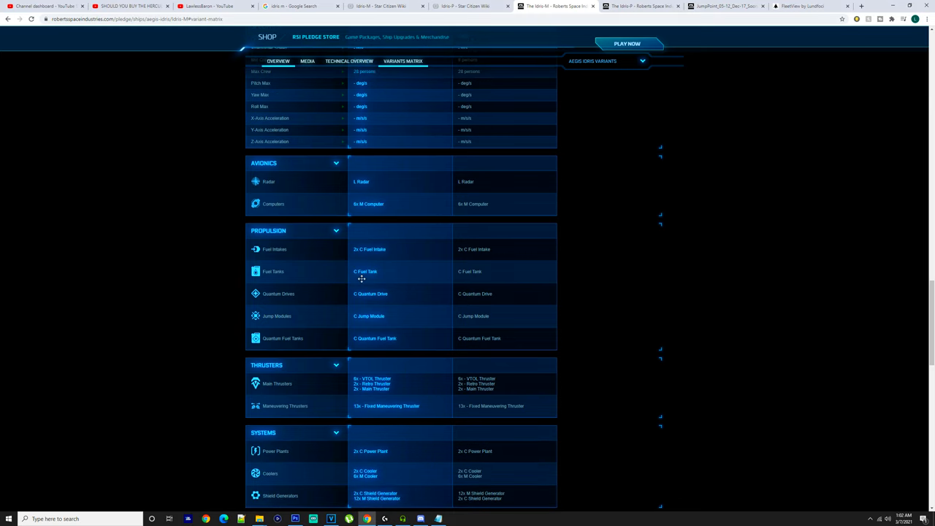
scroll("down", 3)
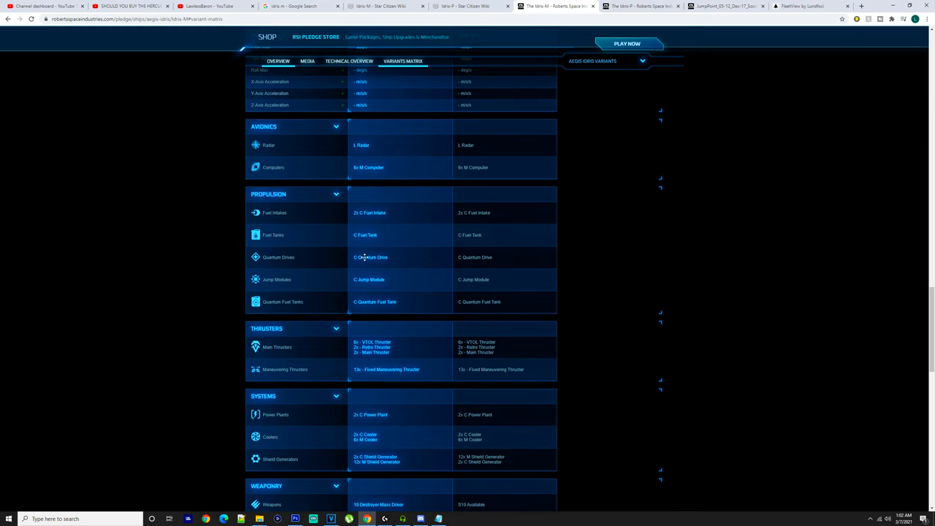
scroll("down", 3)
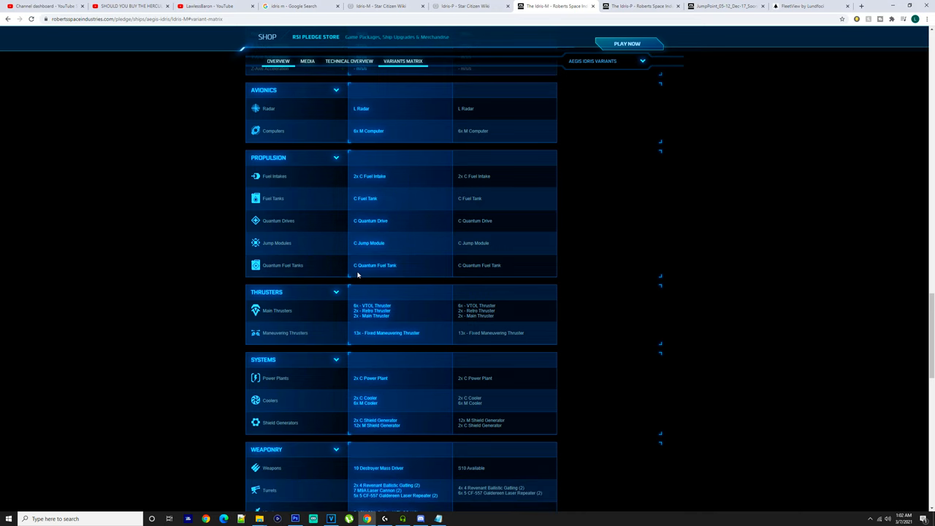
scroll("down", 3)
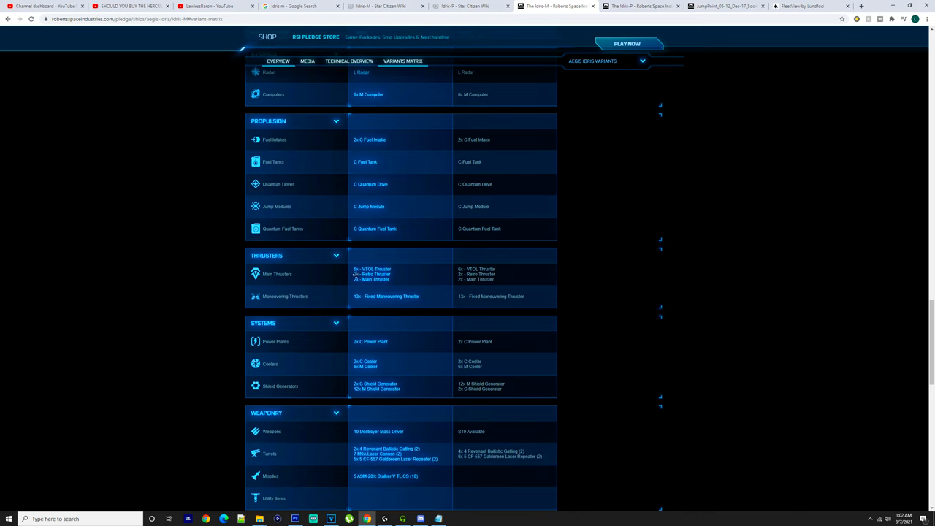
mouse_move(368, 285)
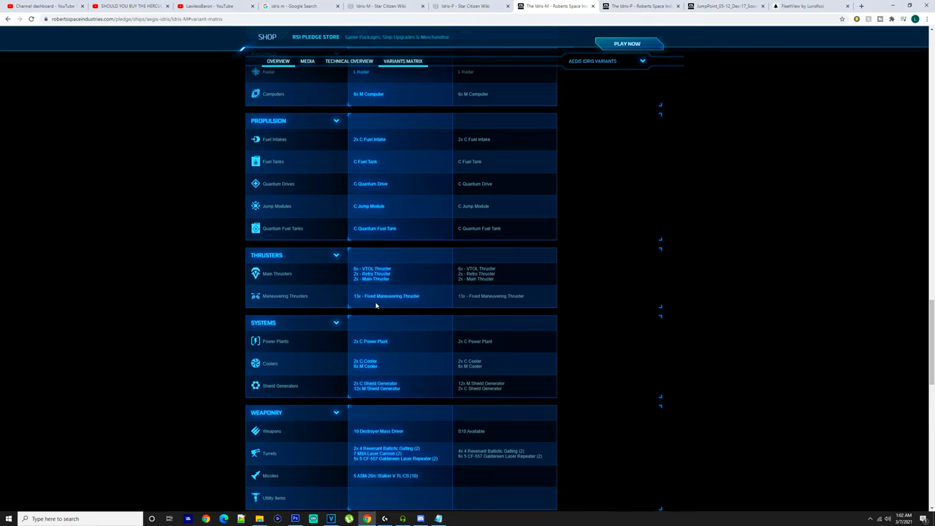
- Scroll to the matrix's end, listing weapons, turrets and missiles for both Idris variants
scroll("down", 3)
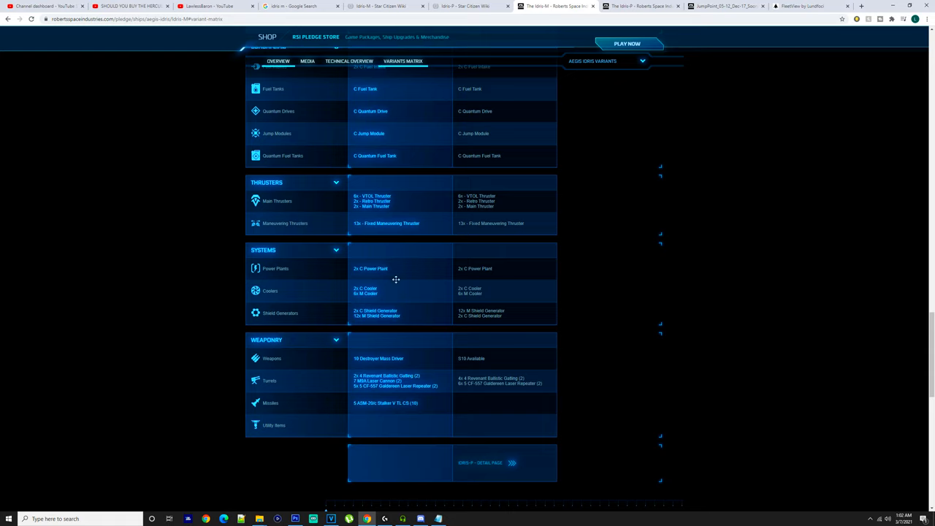
mouse_move(355, 301)
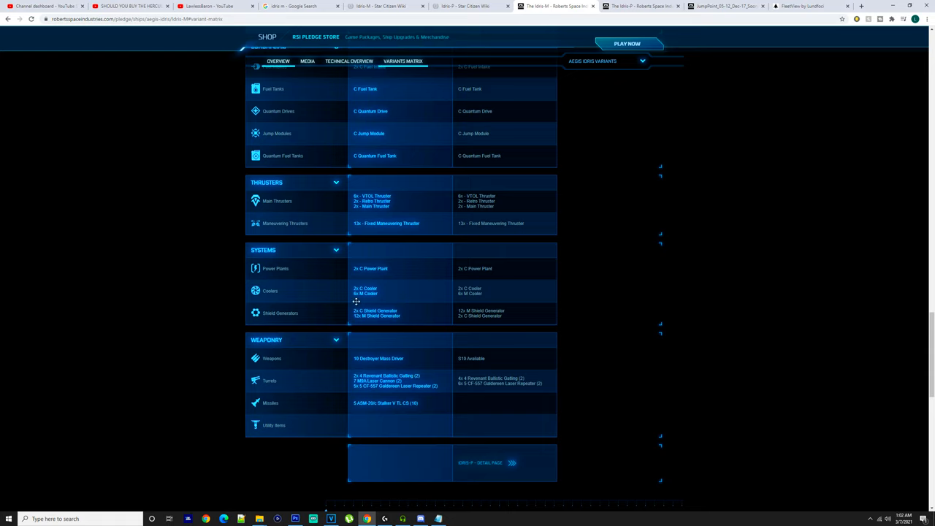
mouse_move(343, 308)
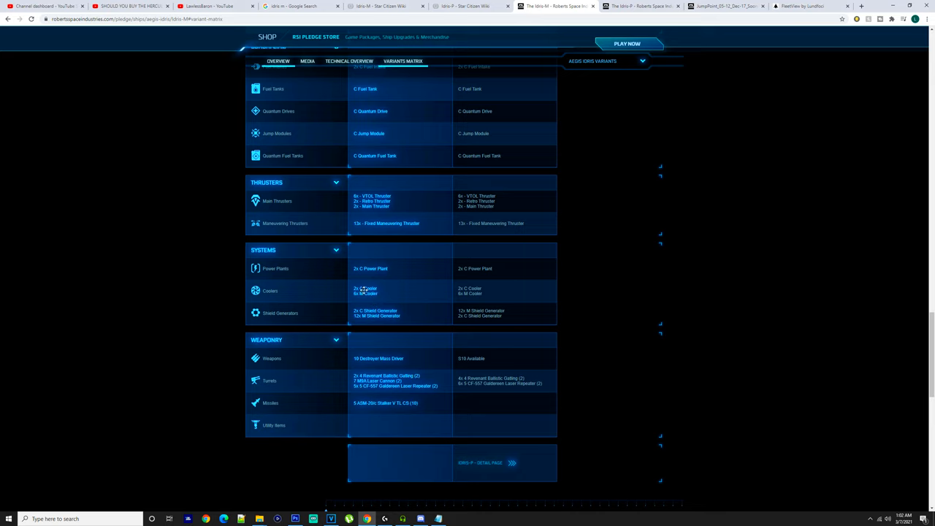
mouse_move(353, 326)
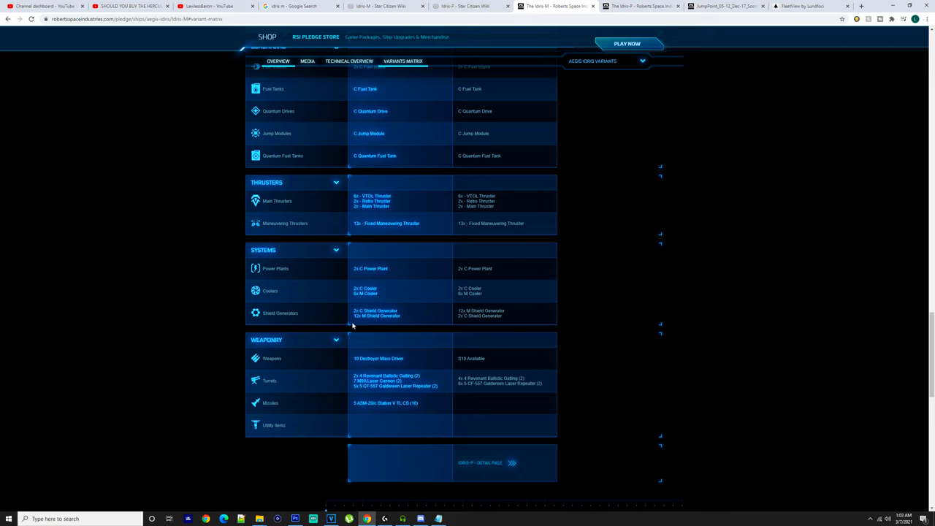
mouse_move(353, 305)
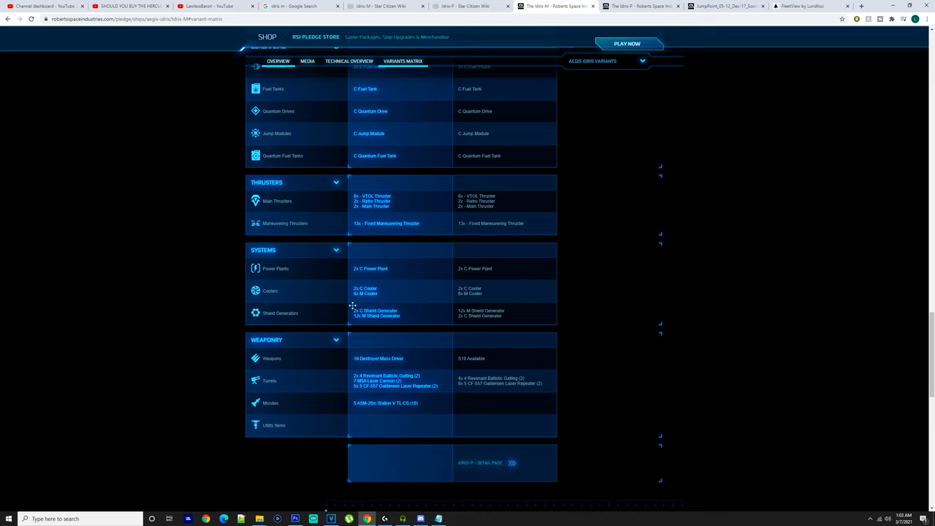
mouse_move(383, 267)
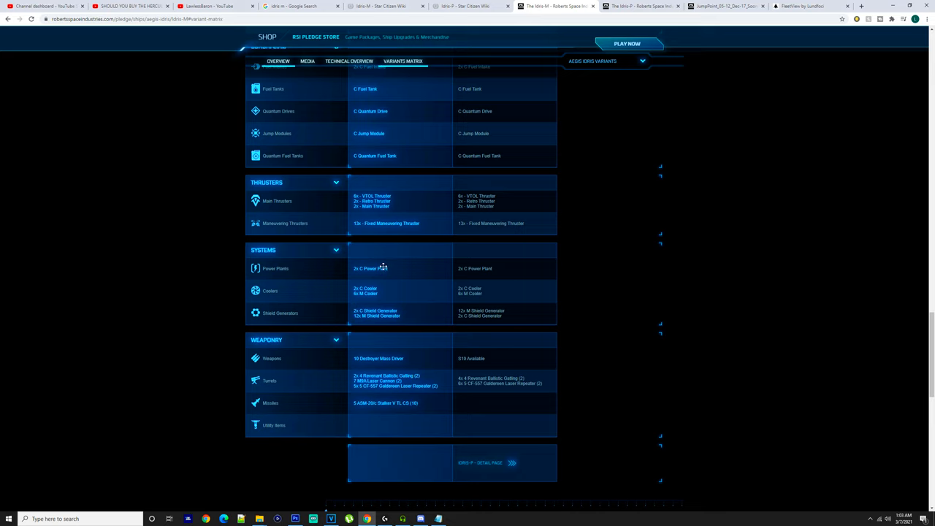
mouse_move(364, 316)
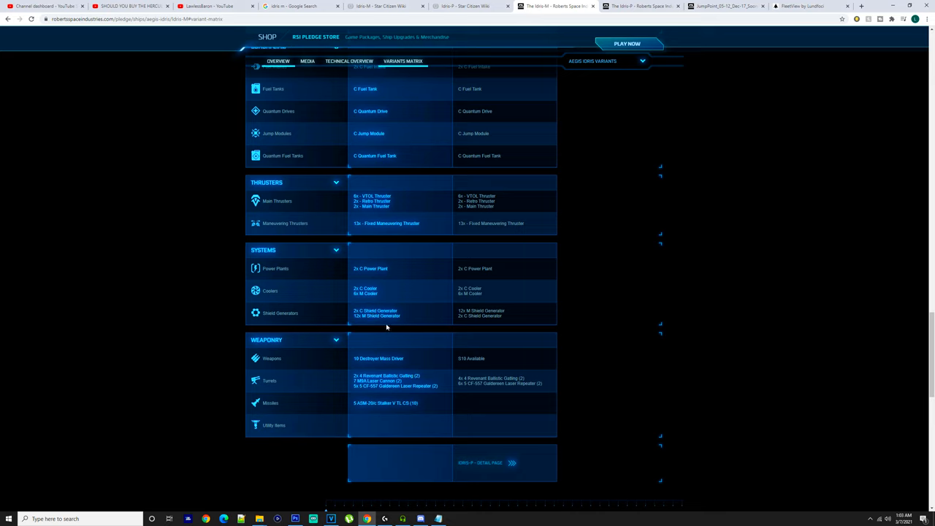
mouse_move(356, 314)
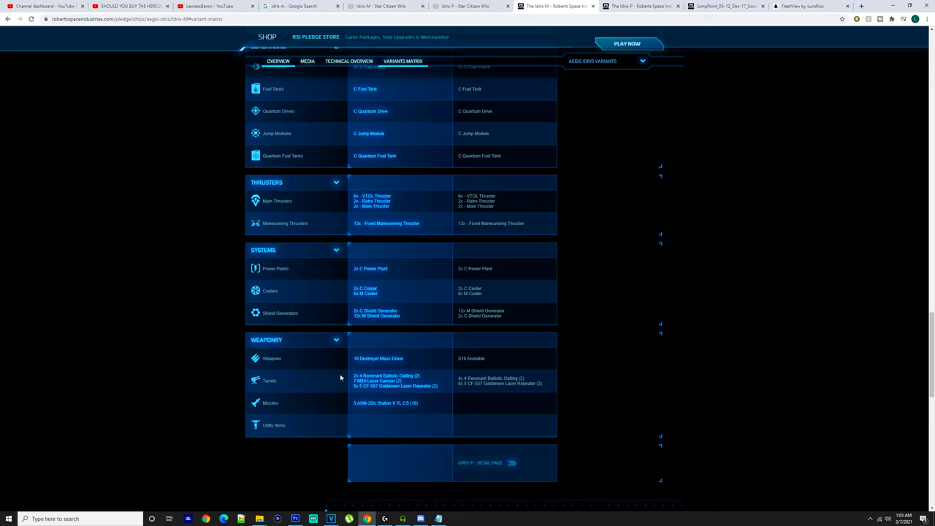
mouse_move(393, 393)
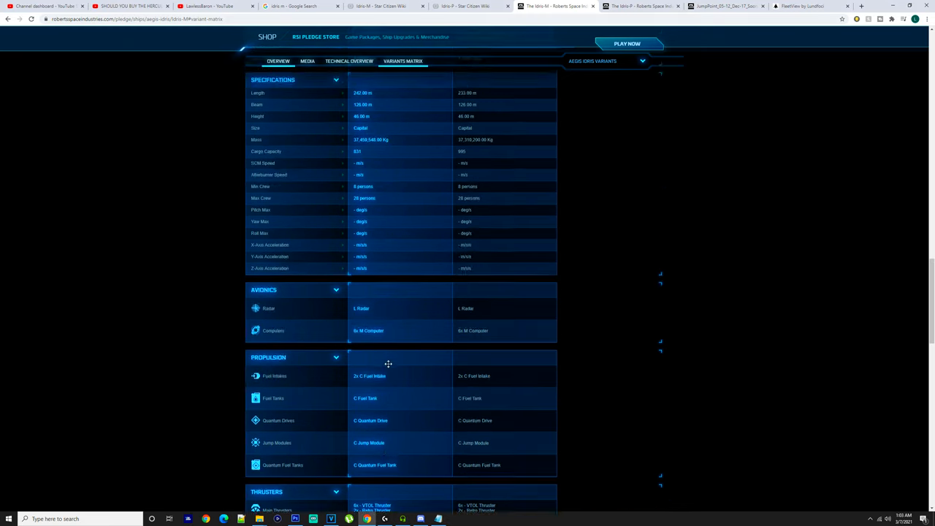
- Recheck Idris length and cargo specs, then scroll the matrix back down to weaponry
scroll("up", 3)
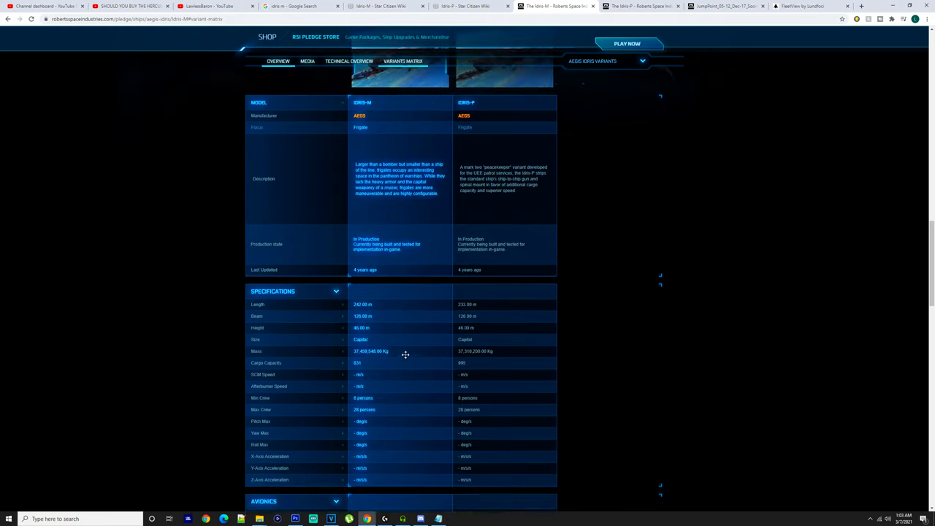
scroll("down", 3)
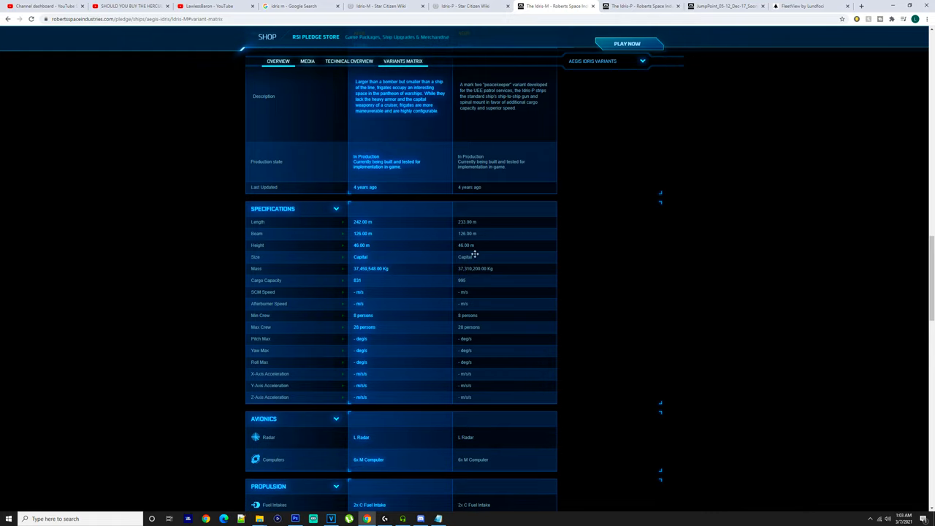
mouse_move(474, 283)
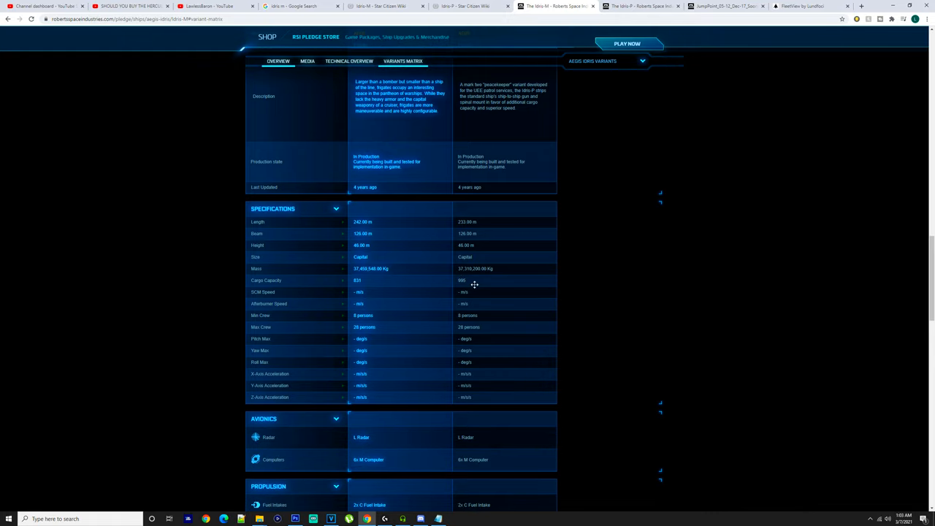
mouse_move(497, 263)
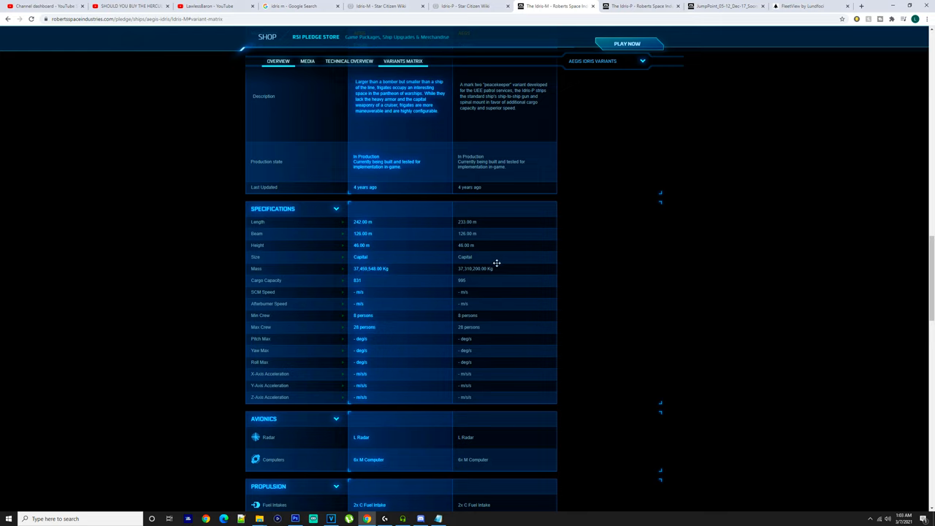
mouse_move(471, 260)
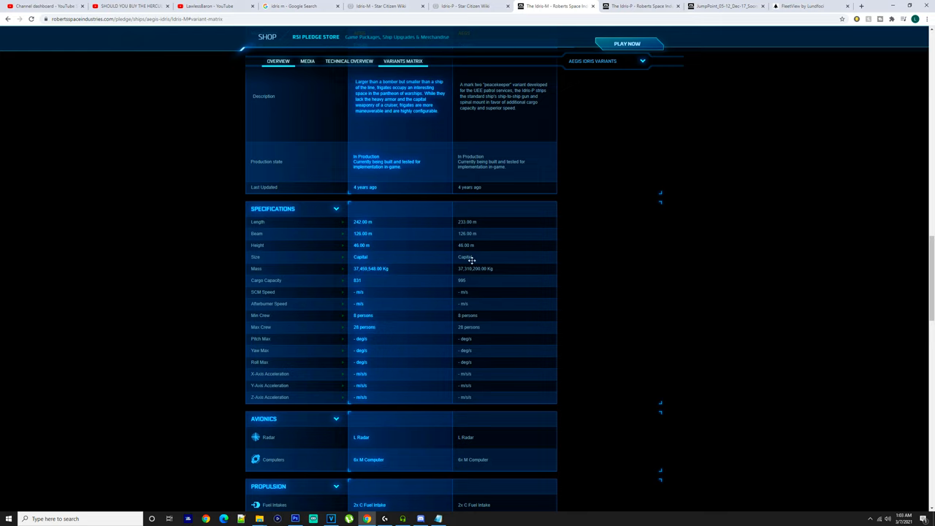
mouse_move(469, 263)
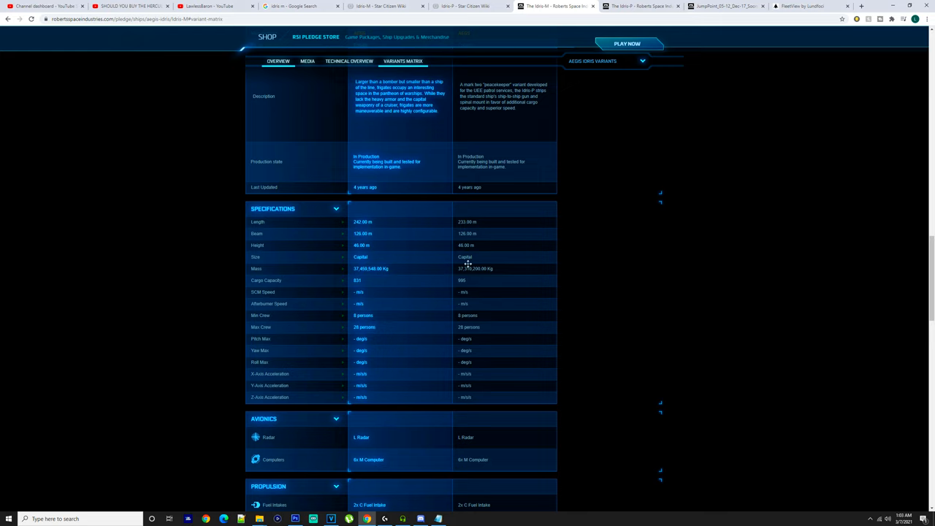
scroll("down", 3)
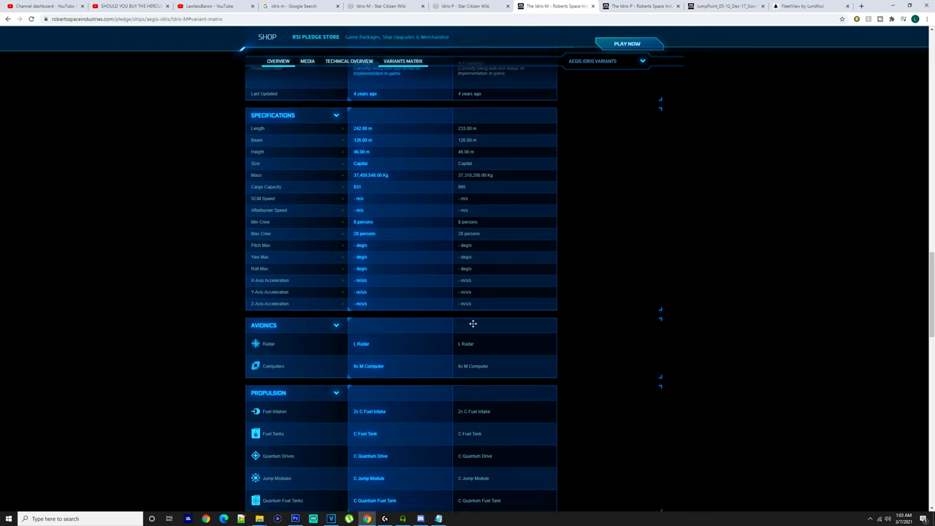
scroll("down", 3)
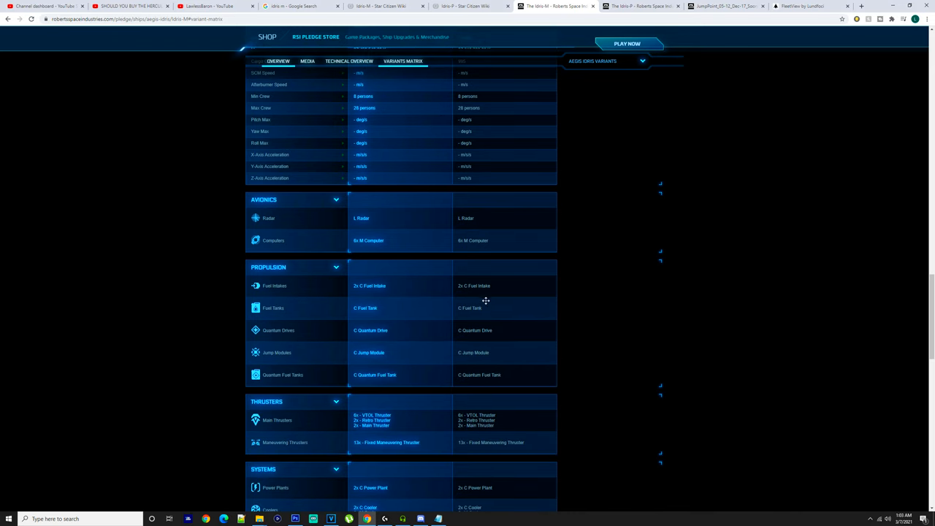
scroll("down", 3)
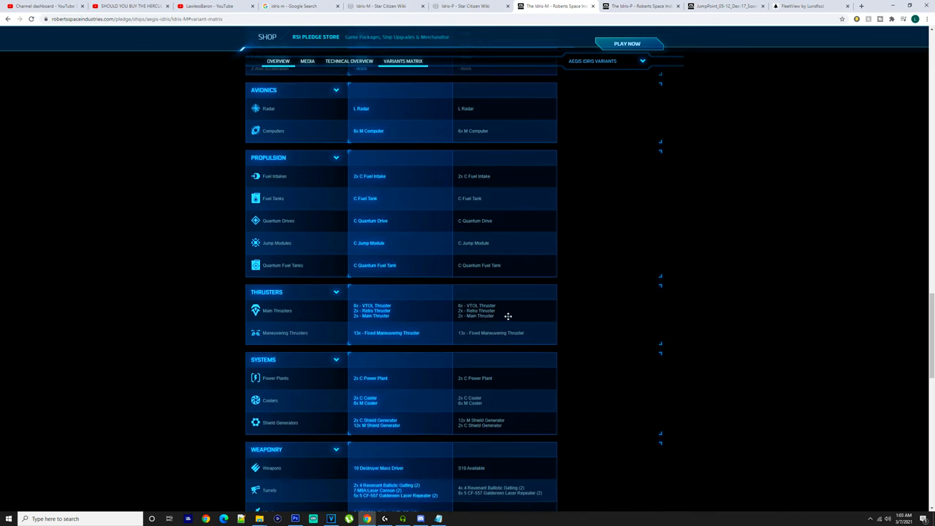
scroll("down", 3)
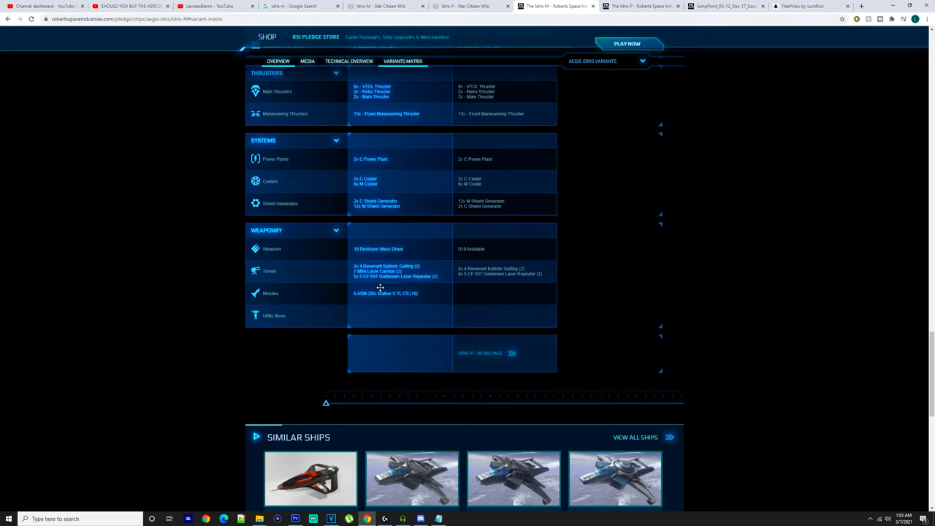
- In the Idris-M Technical Overview hardpoints, read the main weapon, missile rack and turret details
left_click(348, 60)
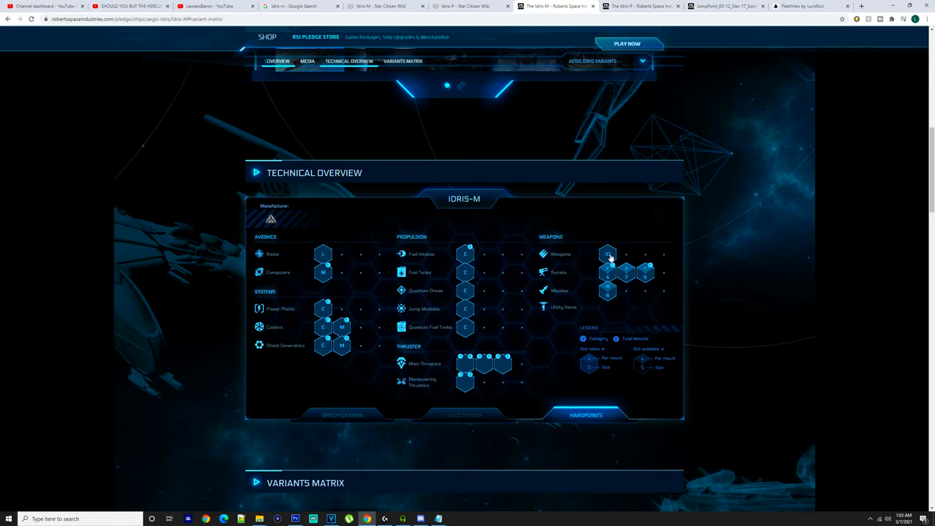
left_click(608, 254)
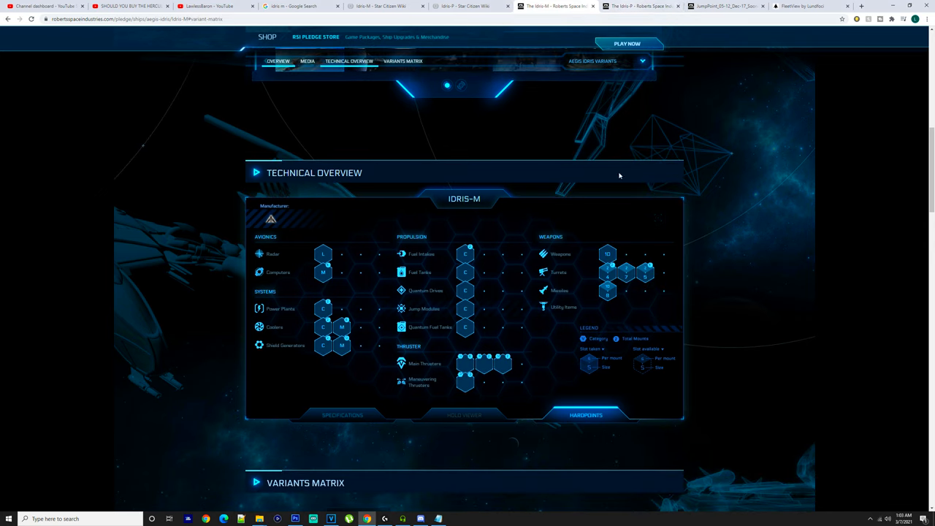
left_click(608, 289)
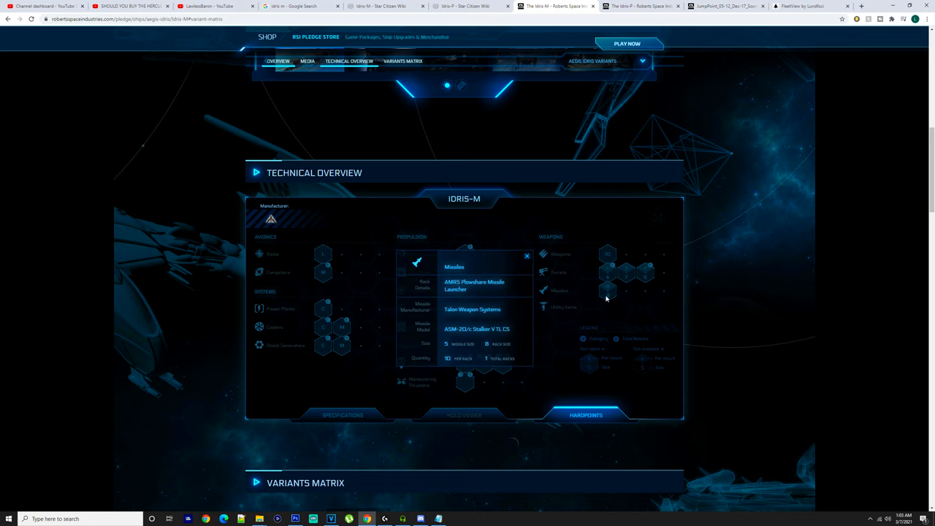
mouse_move(615, 301)
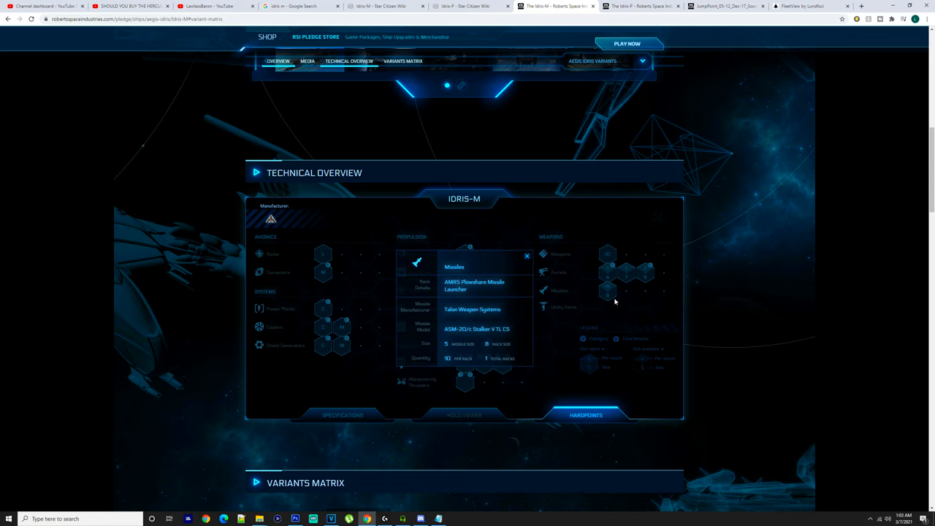
mouse_move(491, 342)
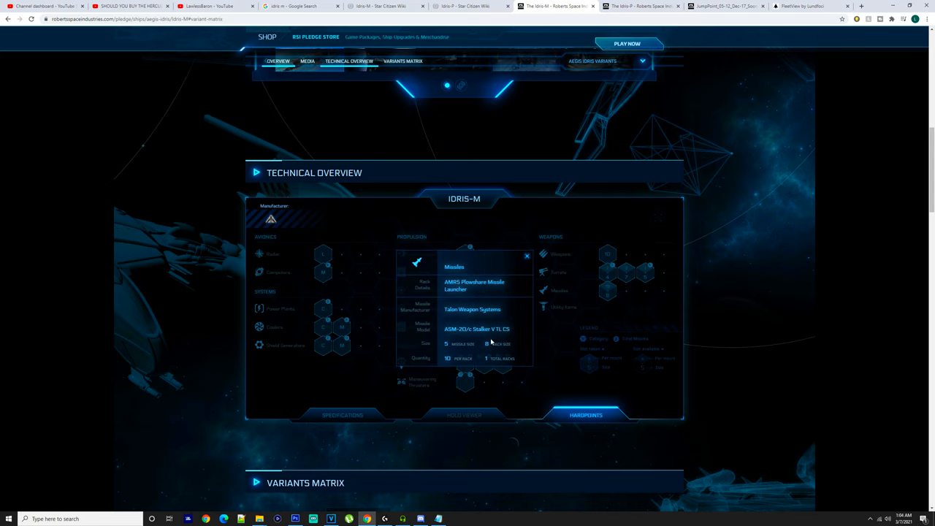
left_click(526, 256)
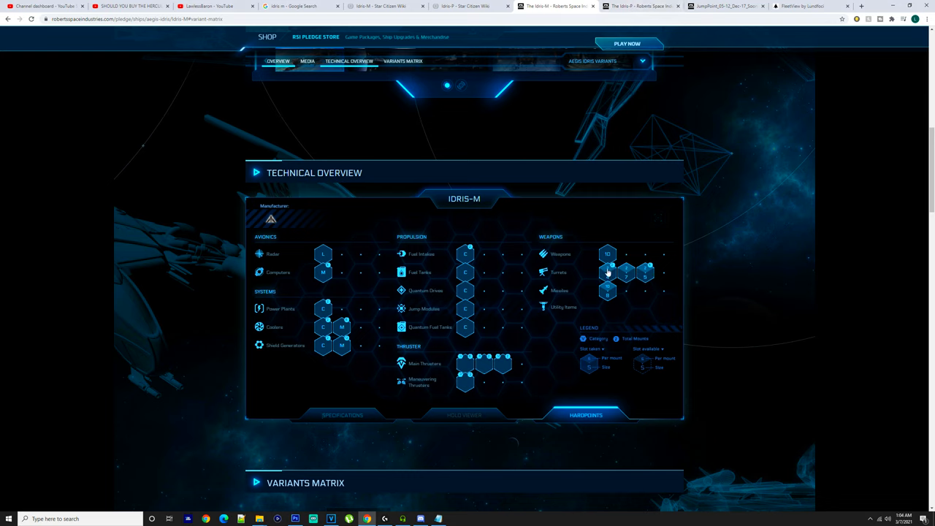
left_click(607, 272)
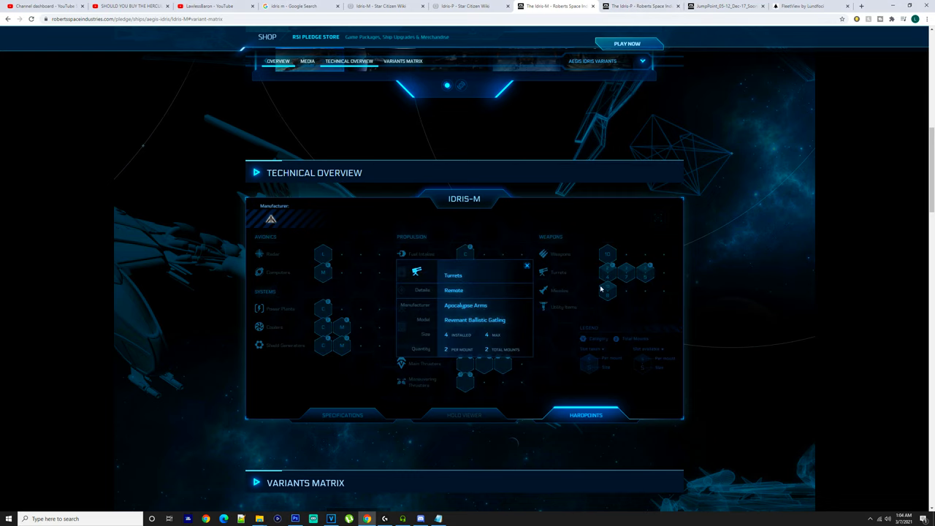
mouse_move(584, 313)
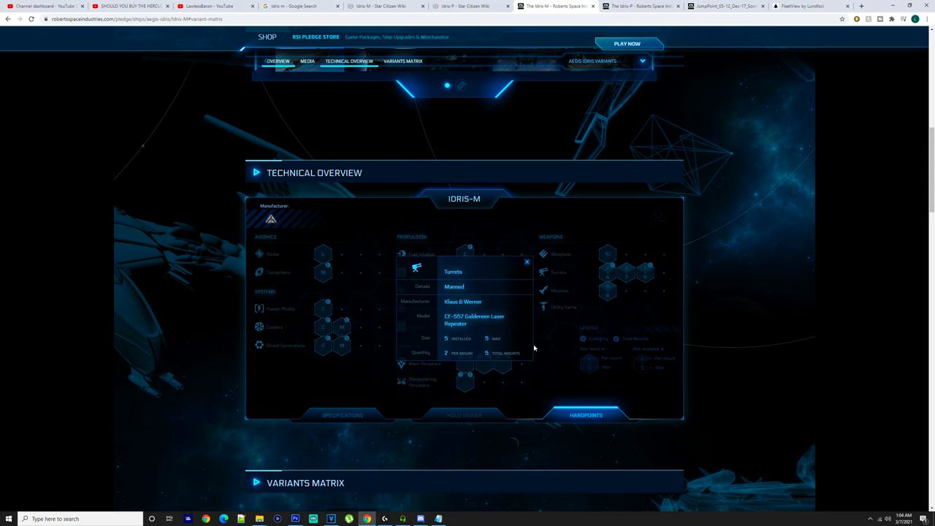
mouse_move(551, 340)
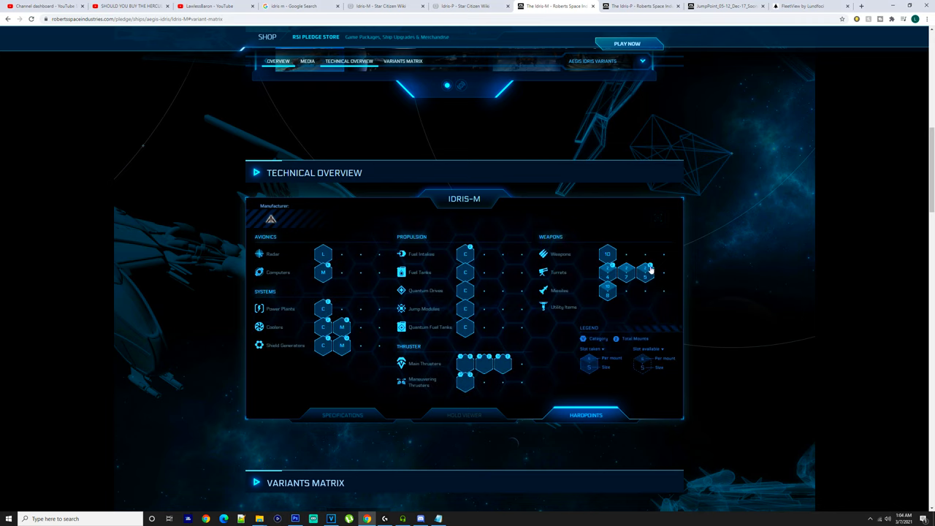
mouse_move(515, 304)
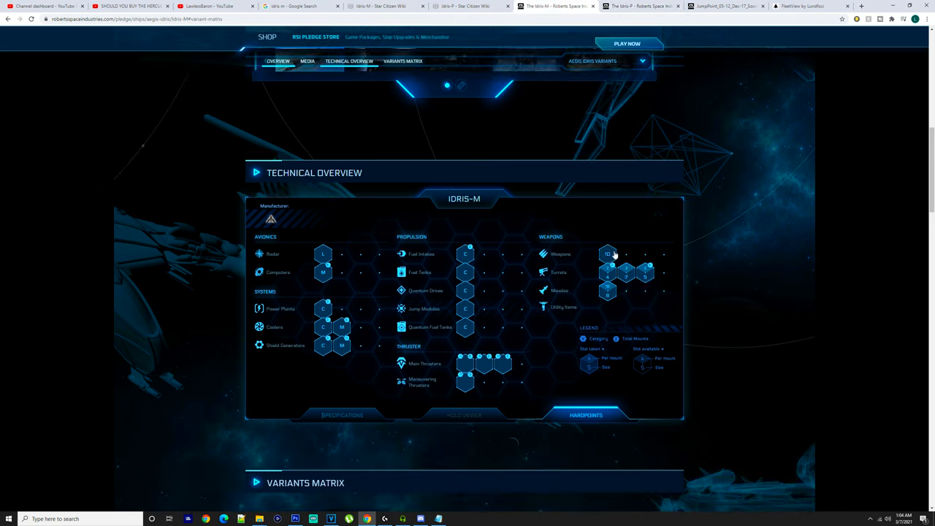
left_click(607, 253)
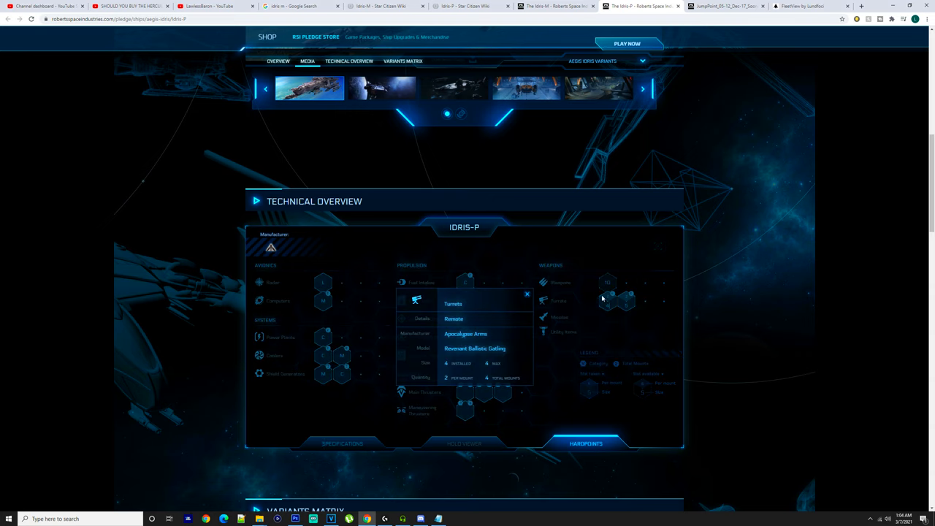
mouse_move(547, 352)
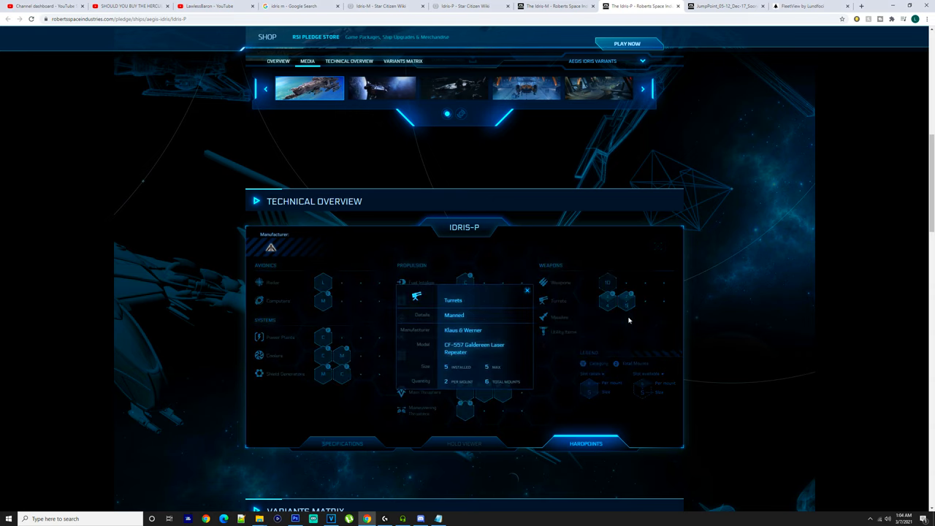
mouse_move(495, 356)
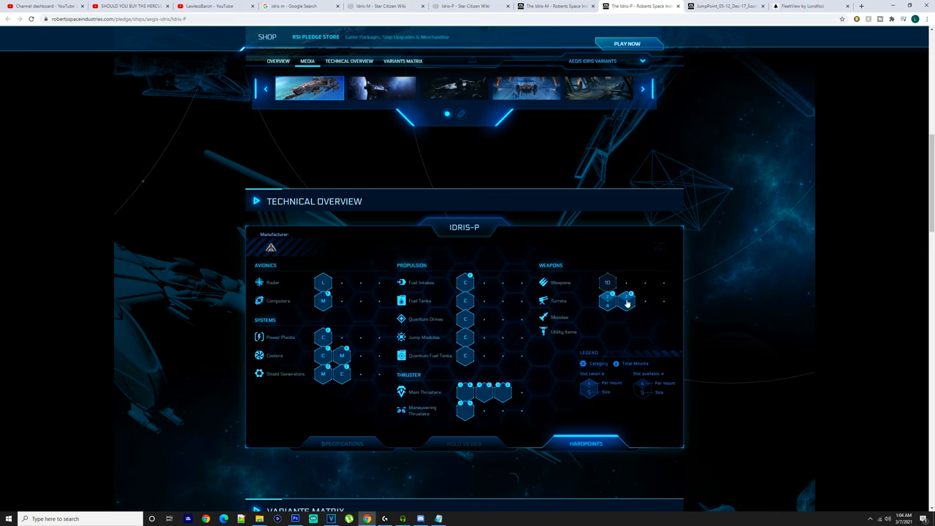
mouse_move(542, 389)
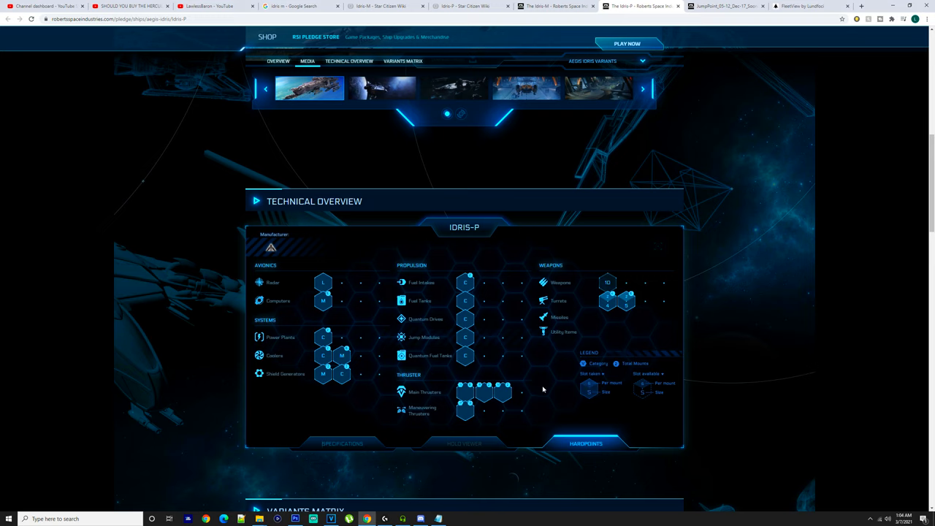
scroll("down", 3)
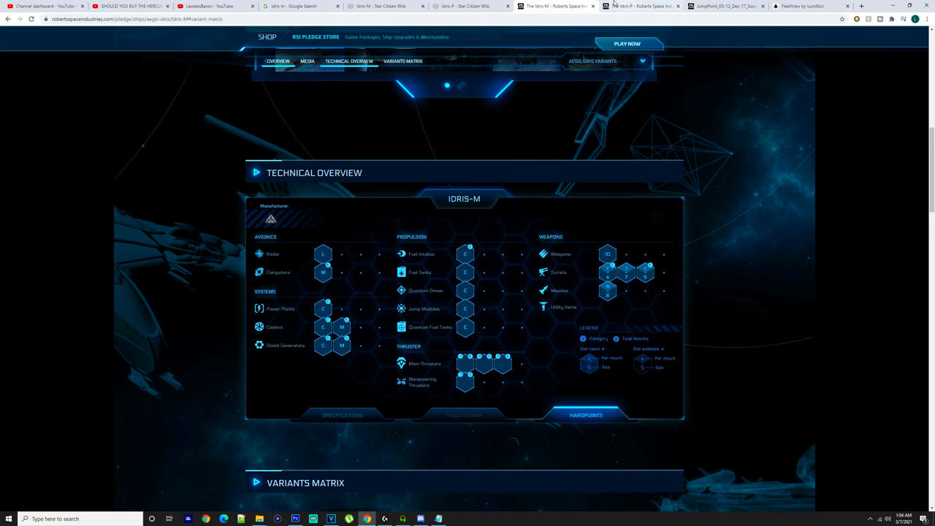
- View the Idris-P and then the Idris-M Star Citizen Wiki articles' avionics and systems specs
left_click(641, 6)
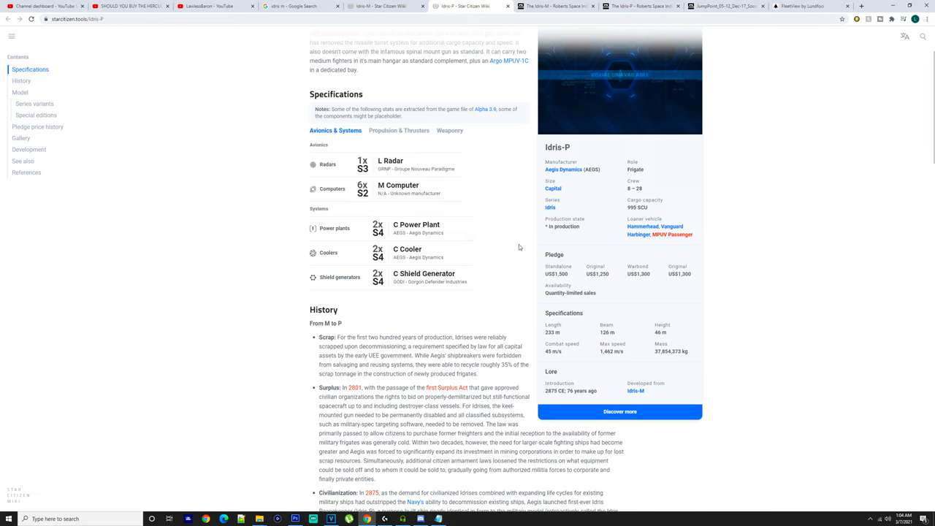
left_click(636, 391)
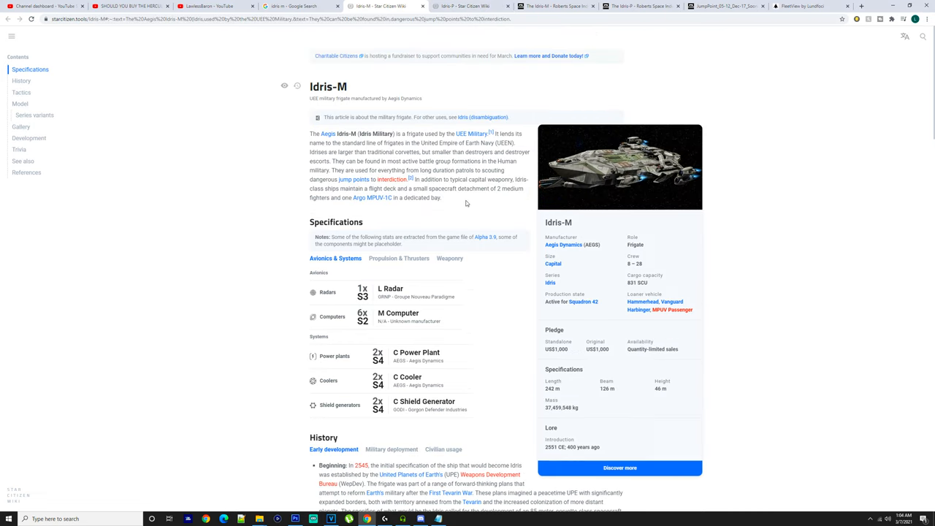
mouse_move(551, 298)
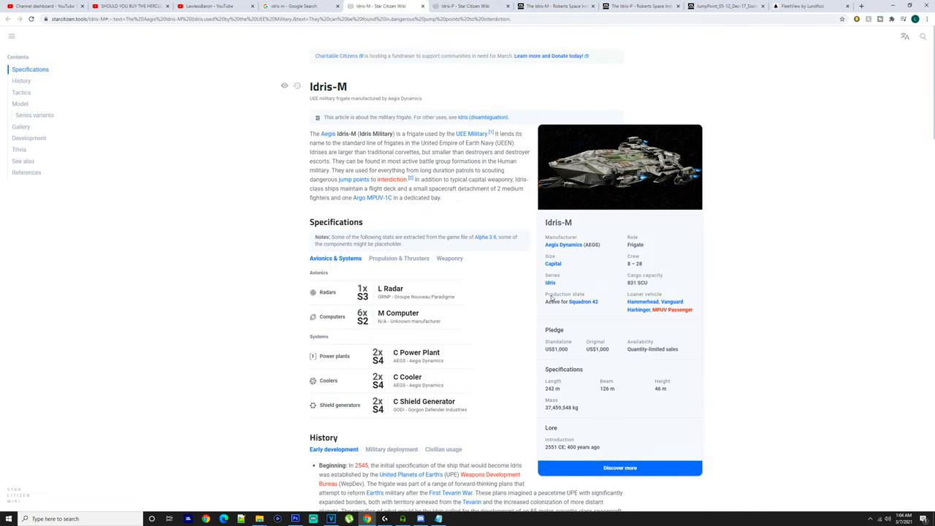
mouse_move(471, 6)
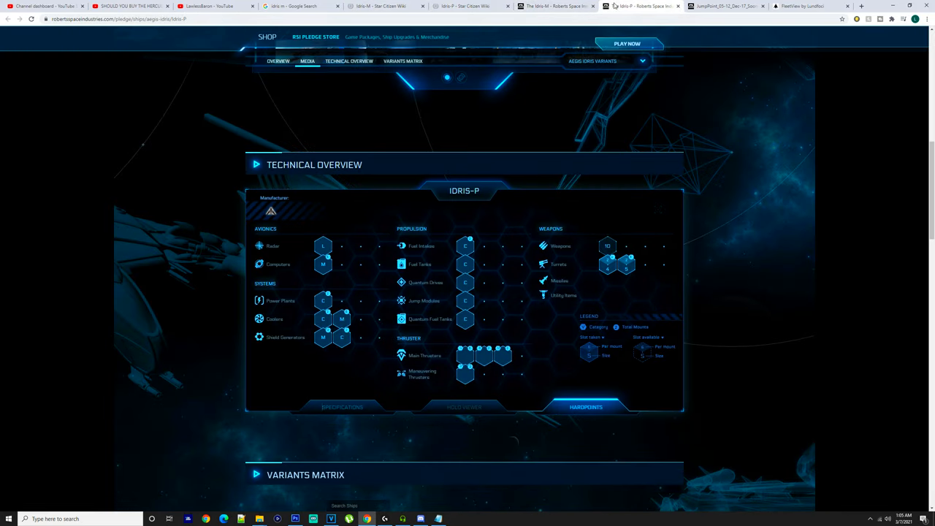
- Read the Notepad notes on Idris M weapons and Idris P turrets, then minimize Notepad
left_click(402, 61)
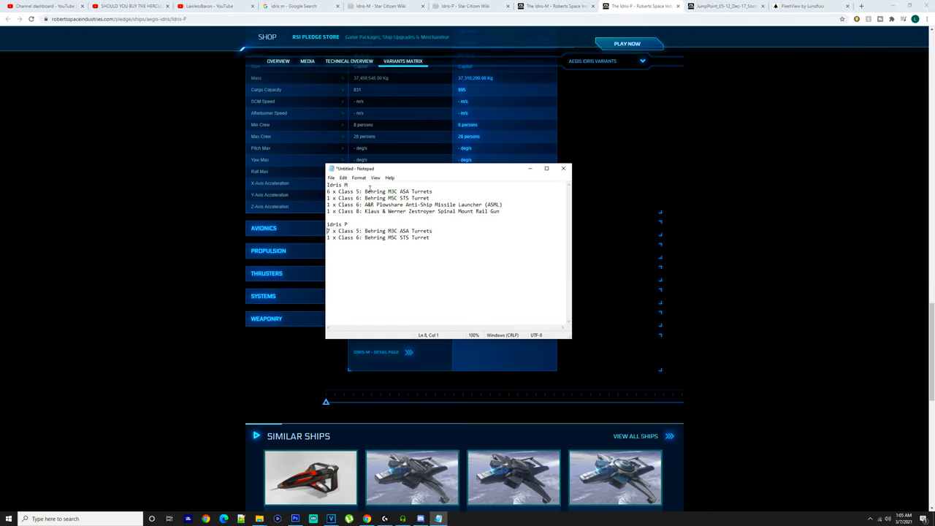
mouse_move(406, 198)
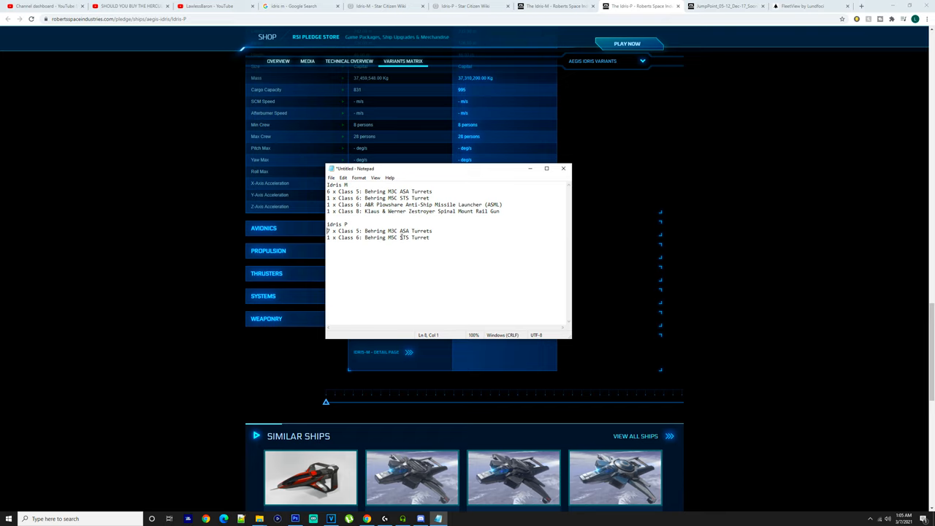
left_click(367, 247)
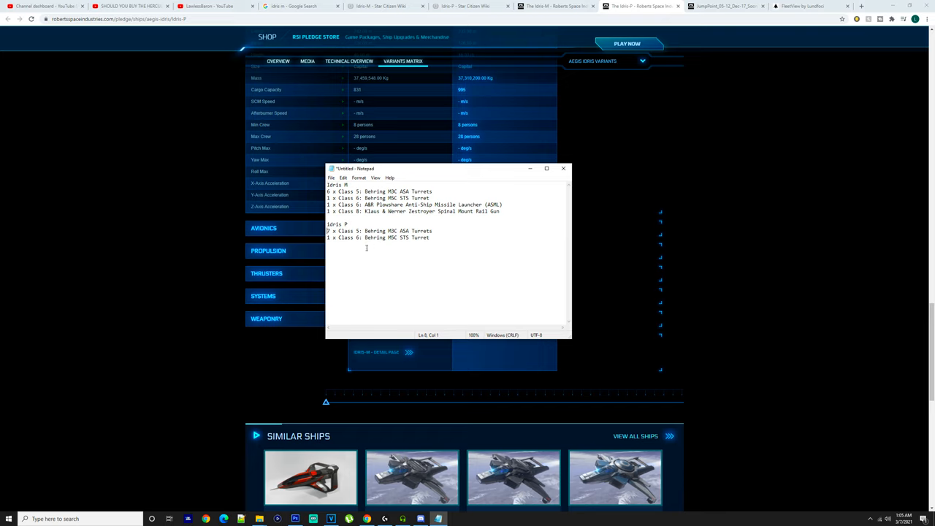
mouse_move(386, 243)
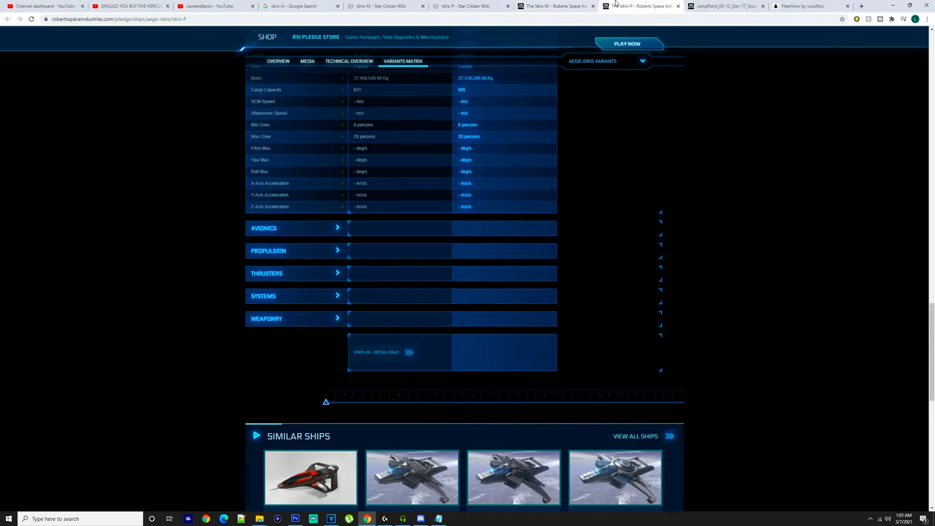
- Check the JumpPoint PDF Idris deck plans at page 5, then switch to FleetView
left_click(726, 5)
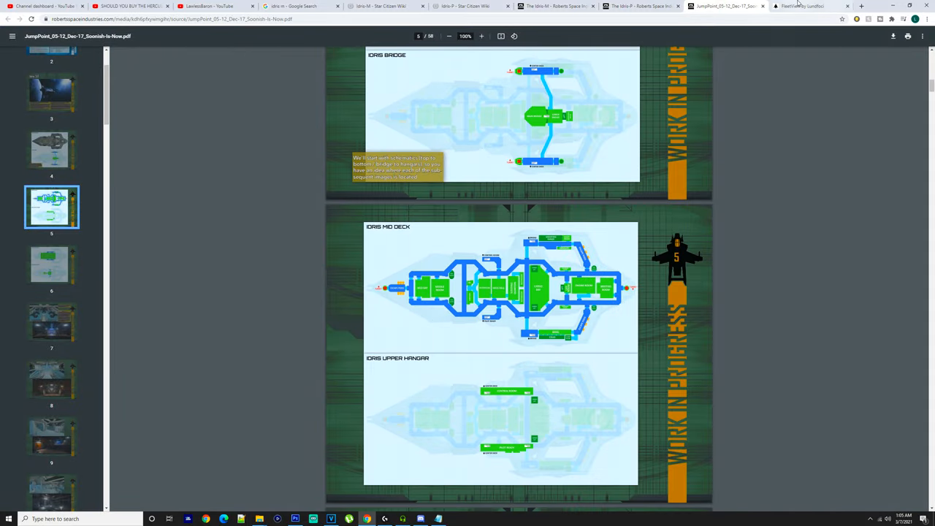
left_click(803, 6)
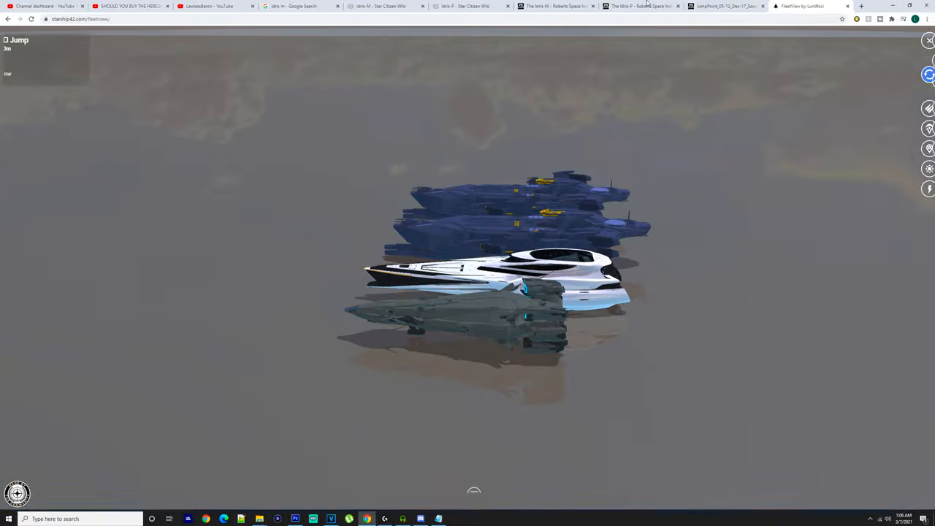
left_click(722, 6)
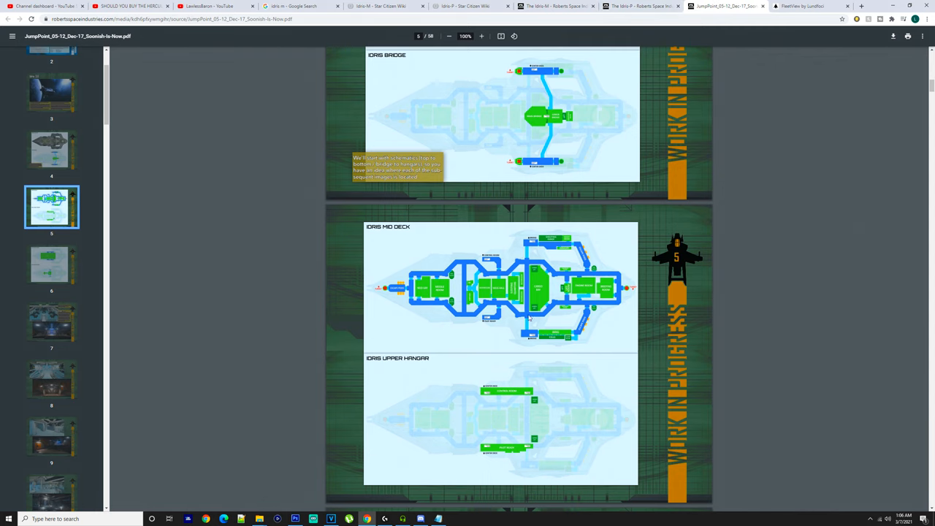
left_click(641, 6)
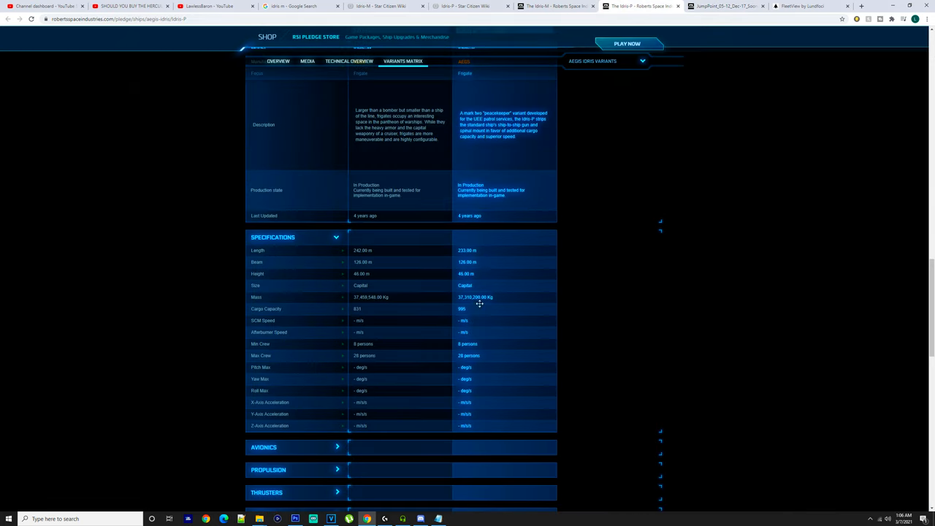
left_click(348, 61)
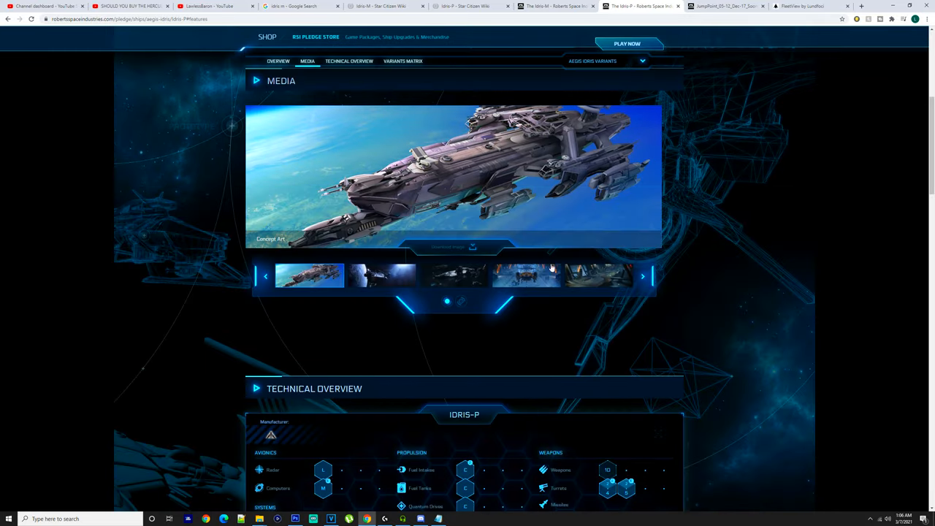
scroll("down", 3)
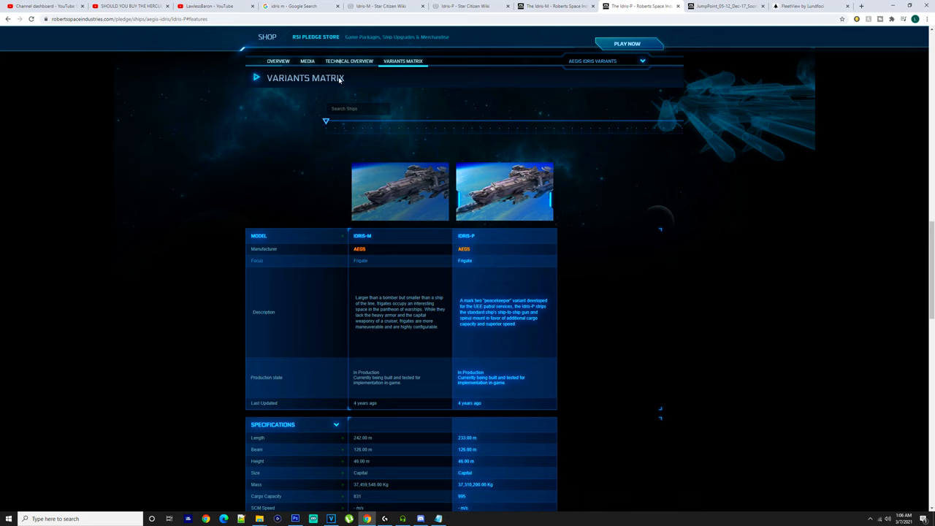
mouse_move(353, 83)
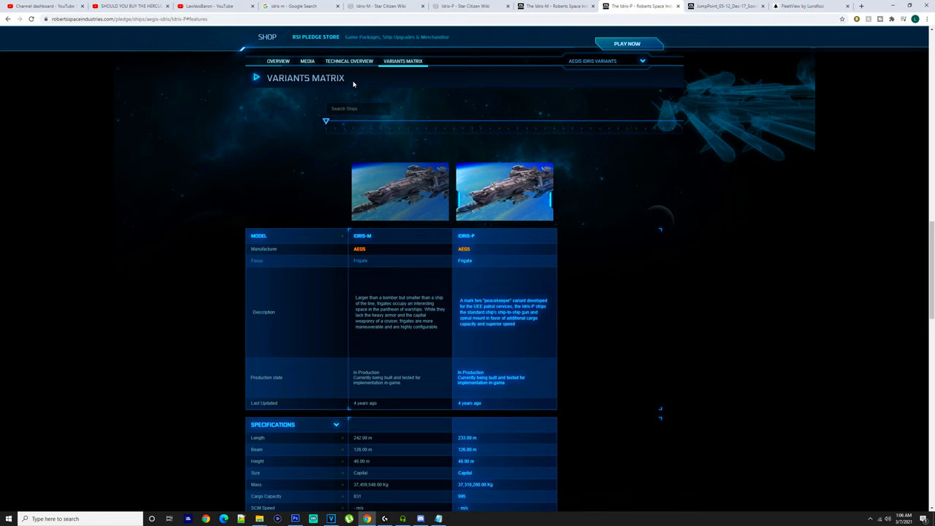
mouse_move(399, 200)
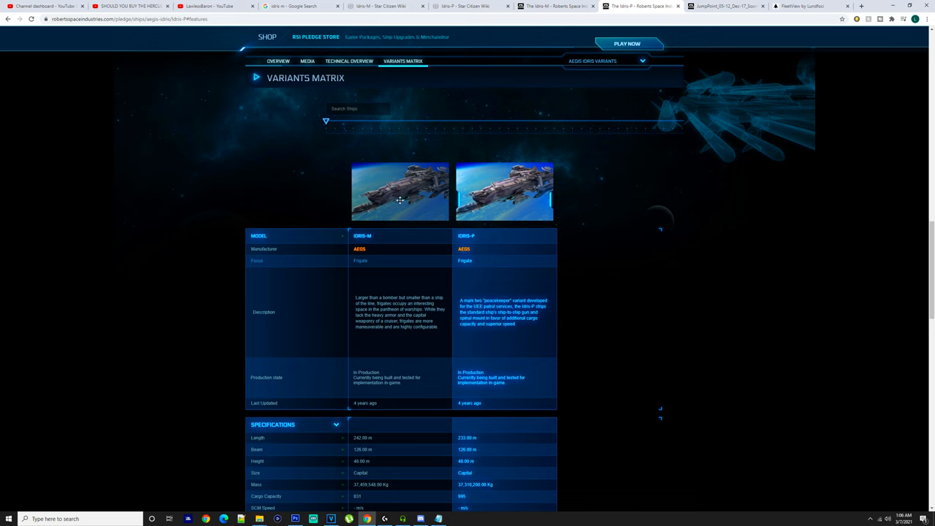
mouse_move(485, 195)
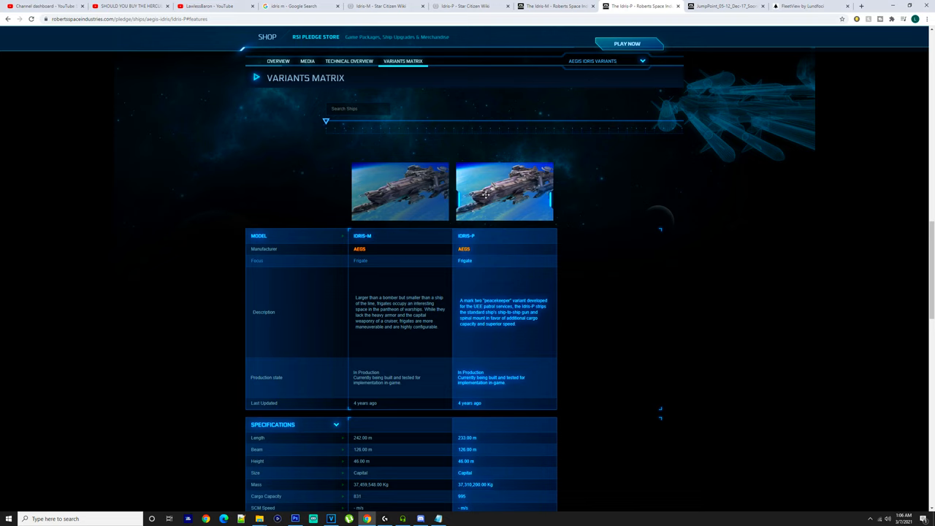
mouse_move(558, 218)
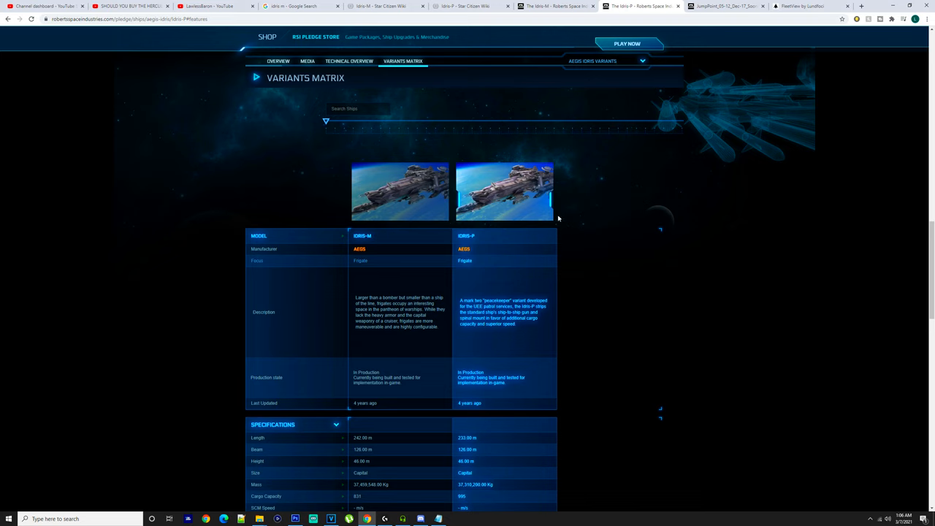
mouse_move(386, 322)
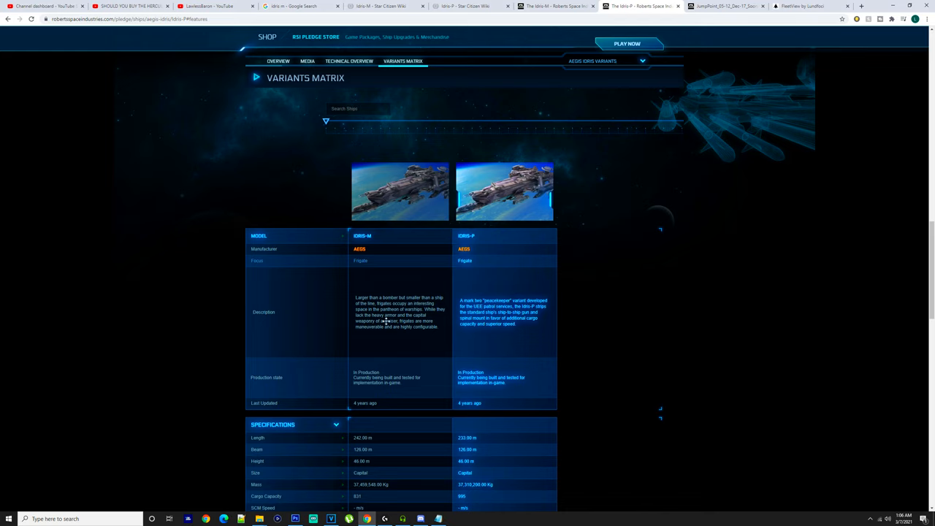
mouse_move(459, 321)
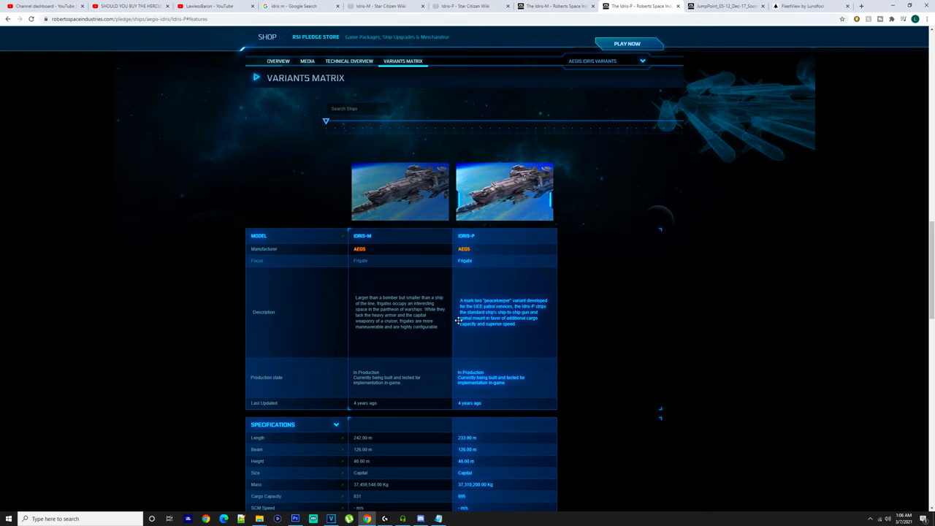
left_click(723, 6)
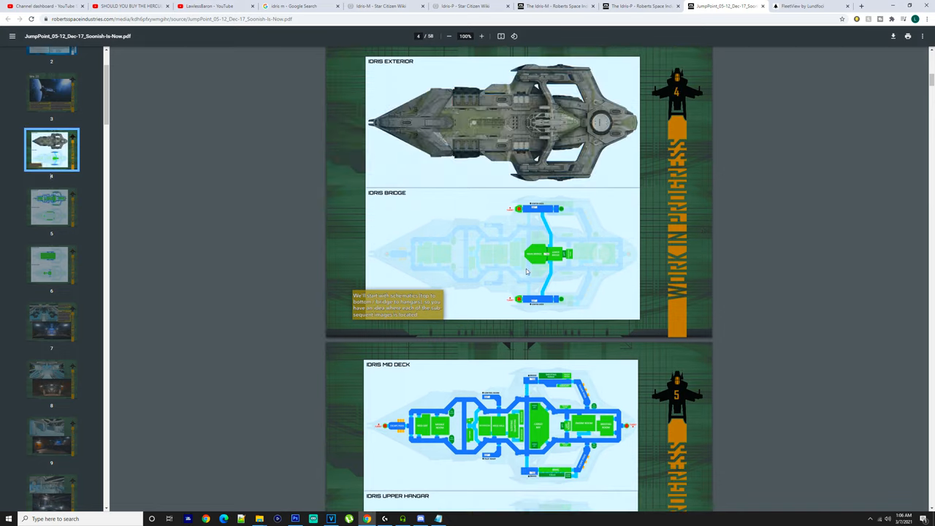
- Scroll JumpPoint PDF pages 20–29 of Idris interiors, settling on page 19's Engineering Corridor
scroll("down", 3)
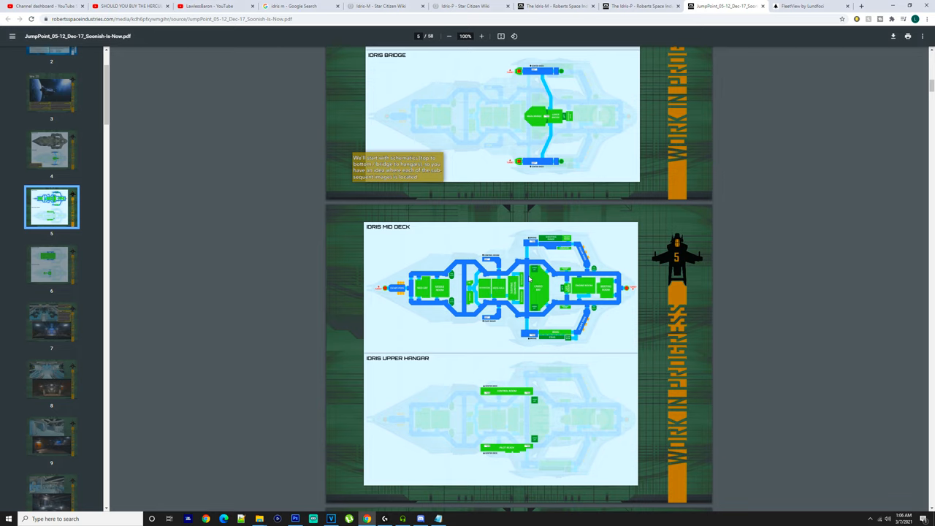
mouse_move(598, 294)
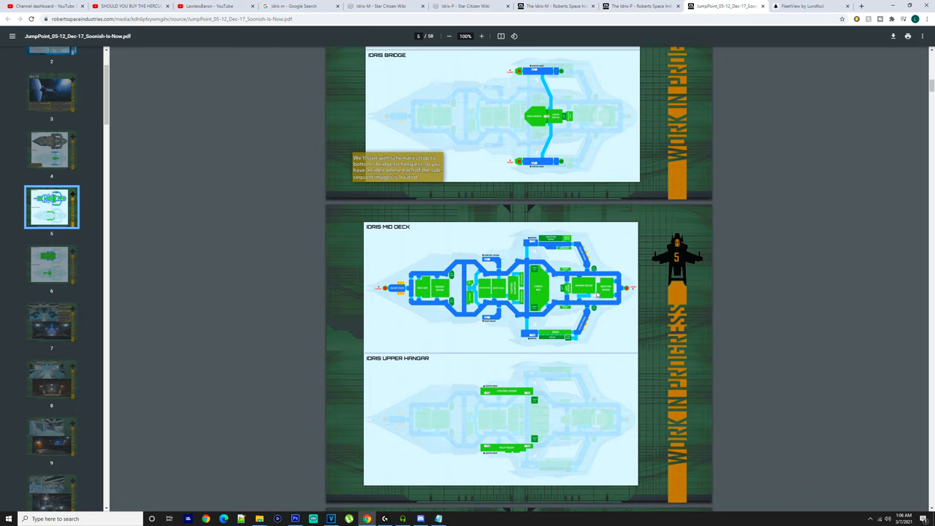
mouse_move(533, 292)
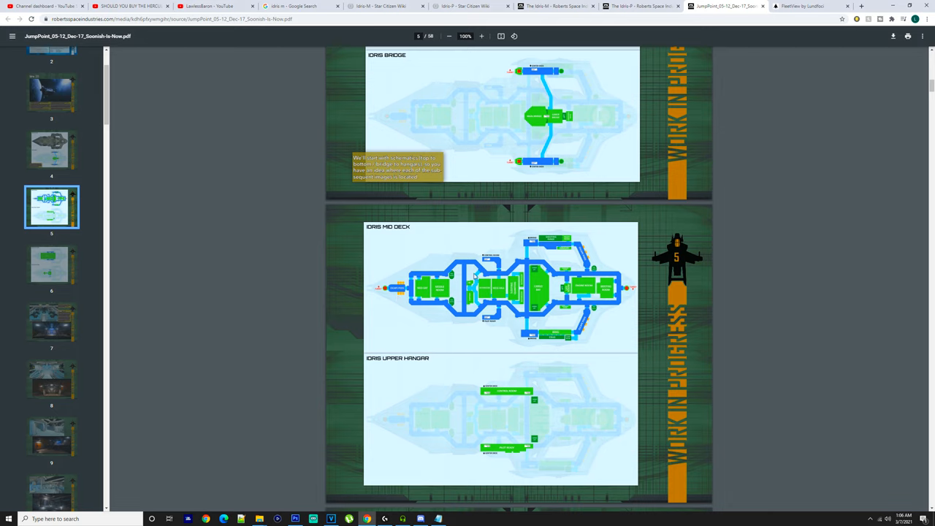
mouse_move(495, 331)
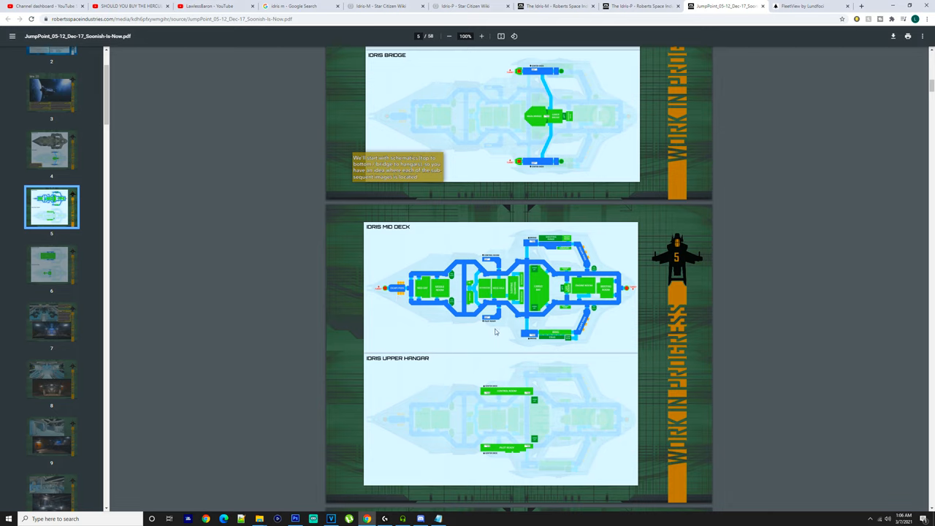
mouse_move(541, 344)
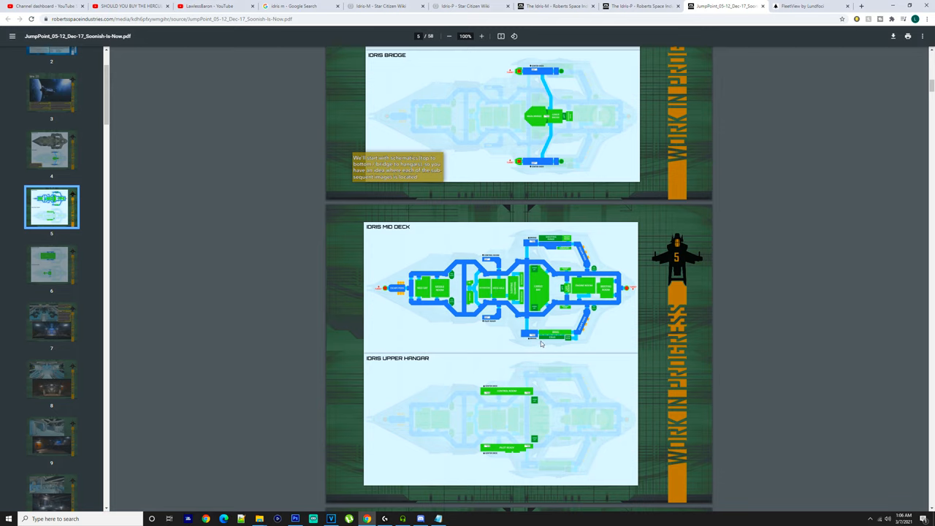
mouse_move(560, 287)
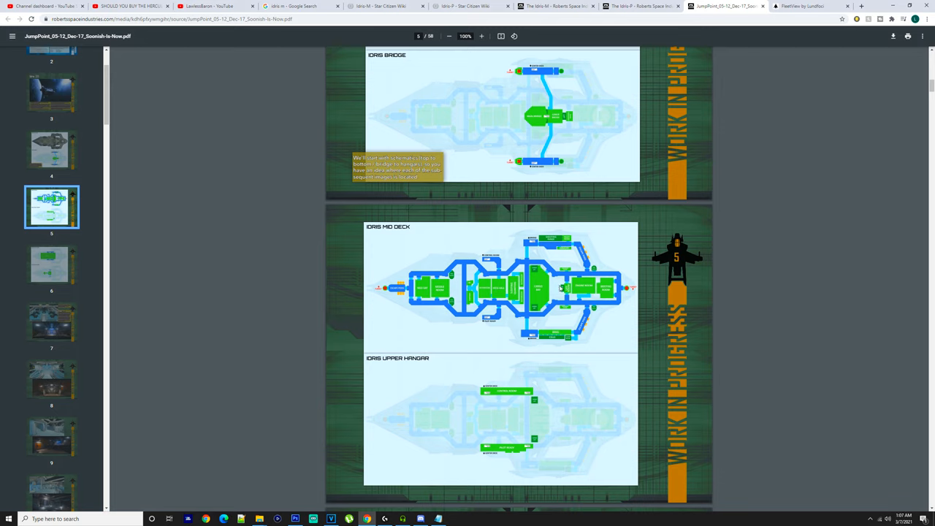
mouse_move(619, 259)
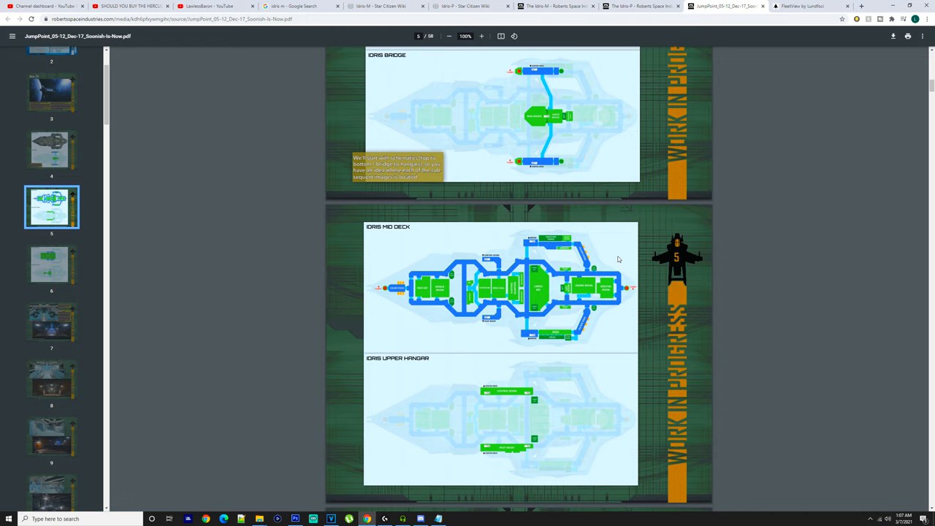
scroll("down", 3)
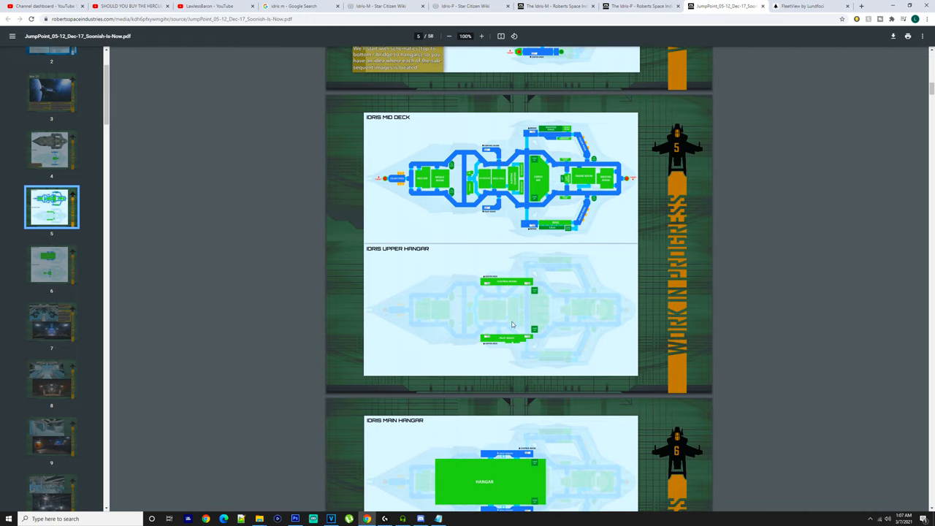
scroll("down", 3)
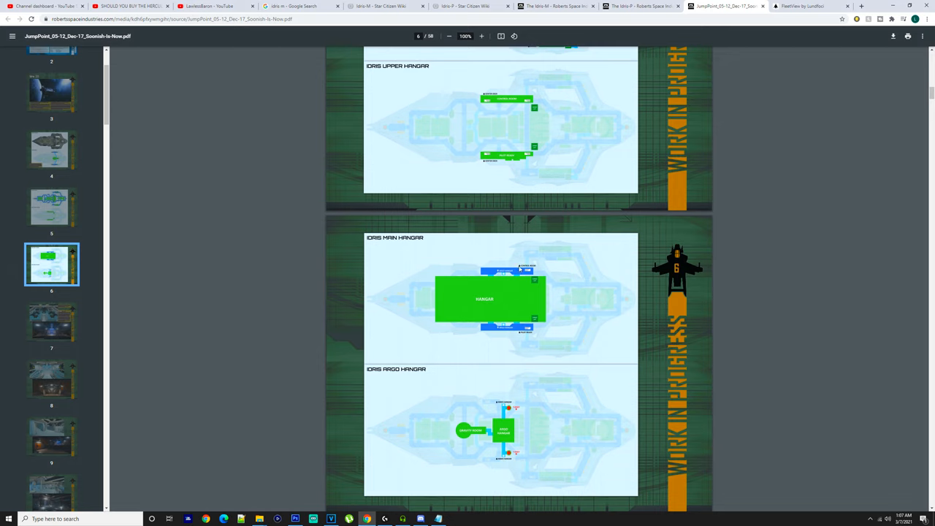
mouse_move(489, 403)
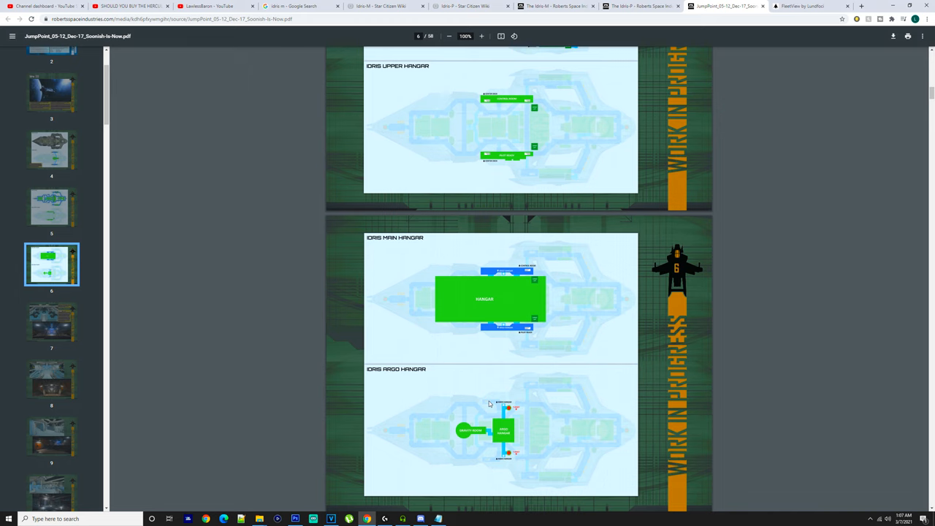
scroll("down", 3)
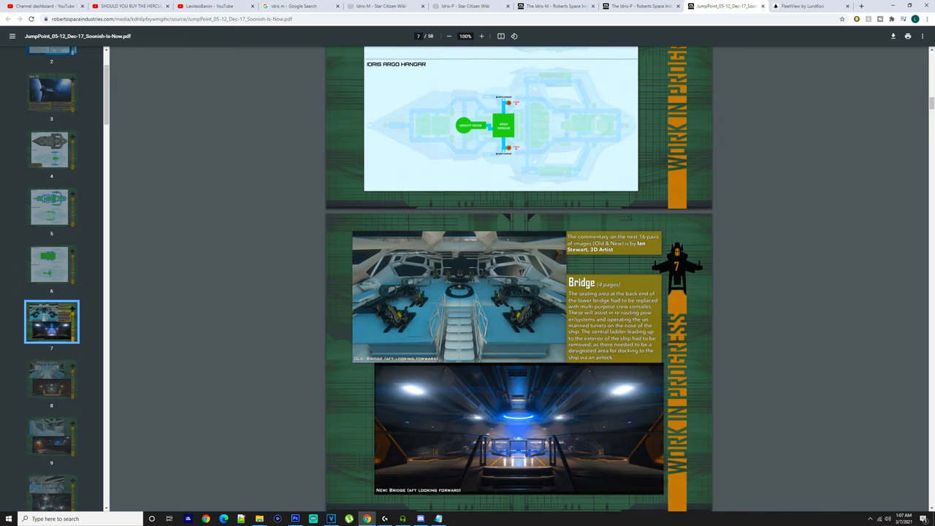
scroll("down", 3)
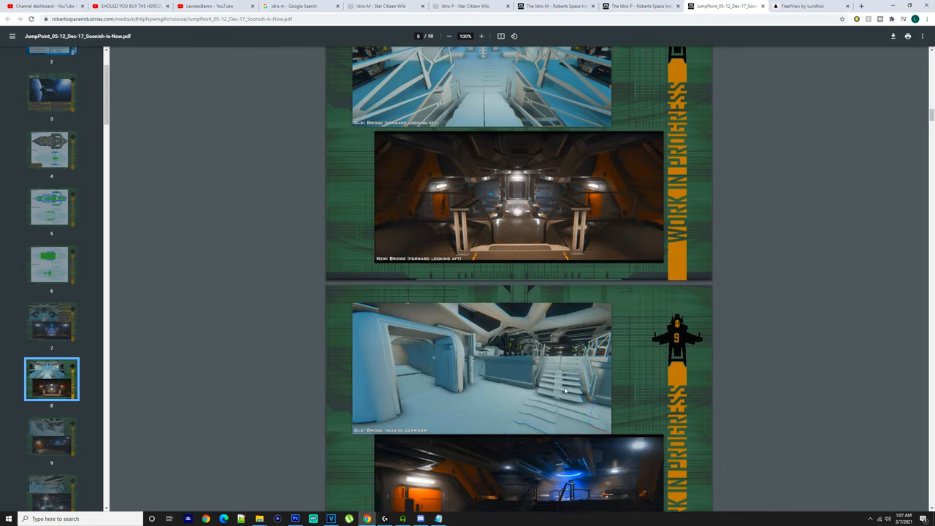
scroll("down", 3)
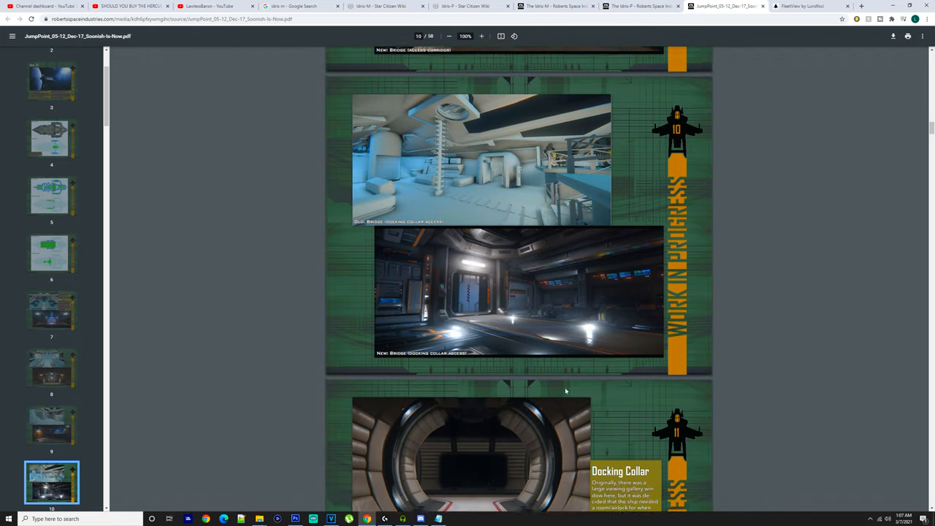
scroll("down", 3)
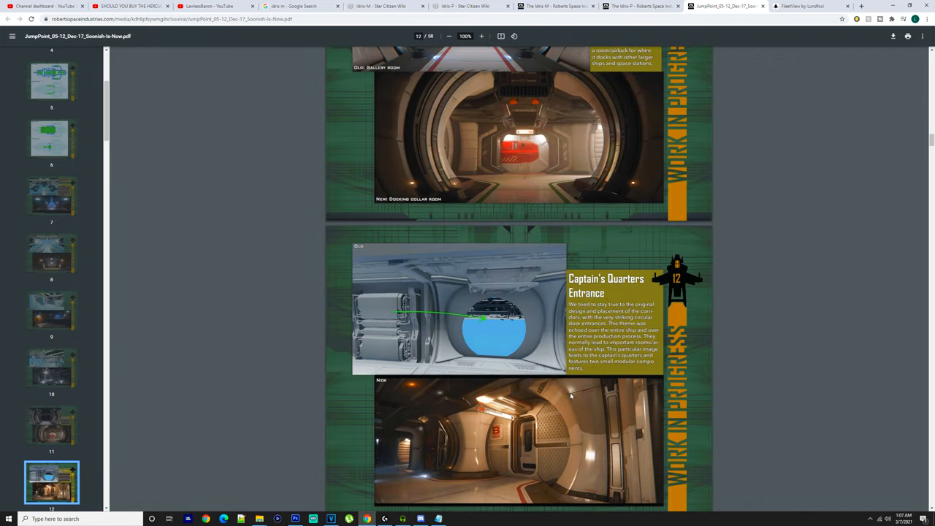
scroll("down", 3)
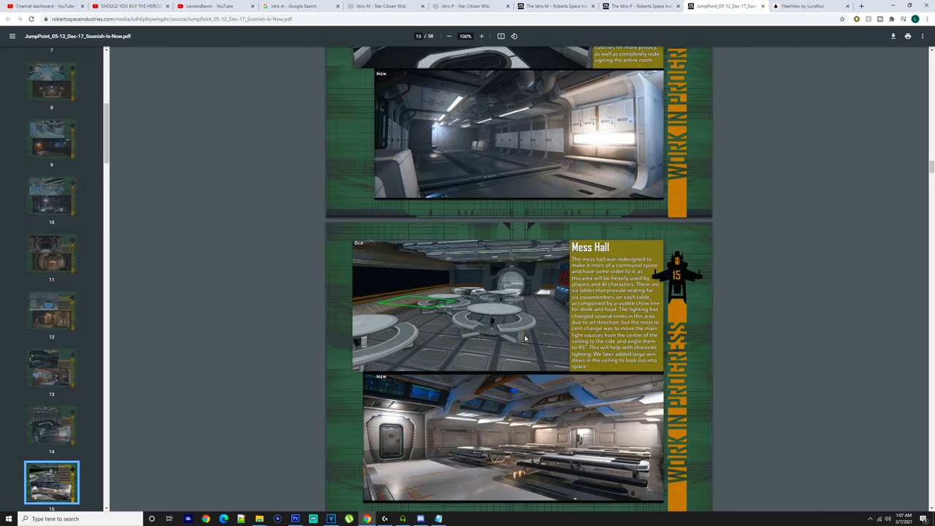
scroll("down", 3)
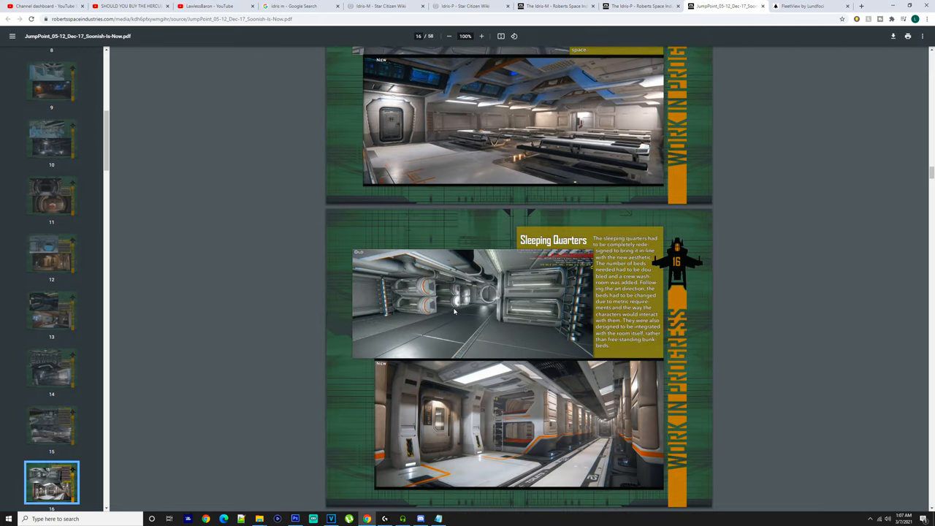
scroll("down", 3)
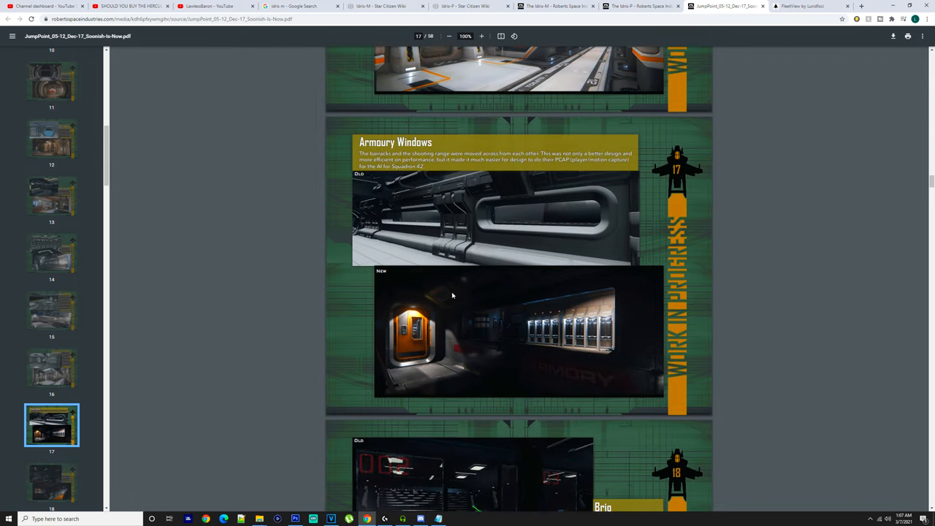
mouse_move(502, 232)
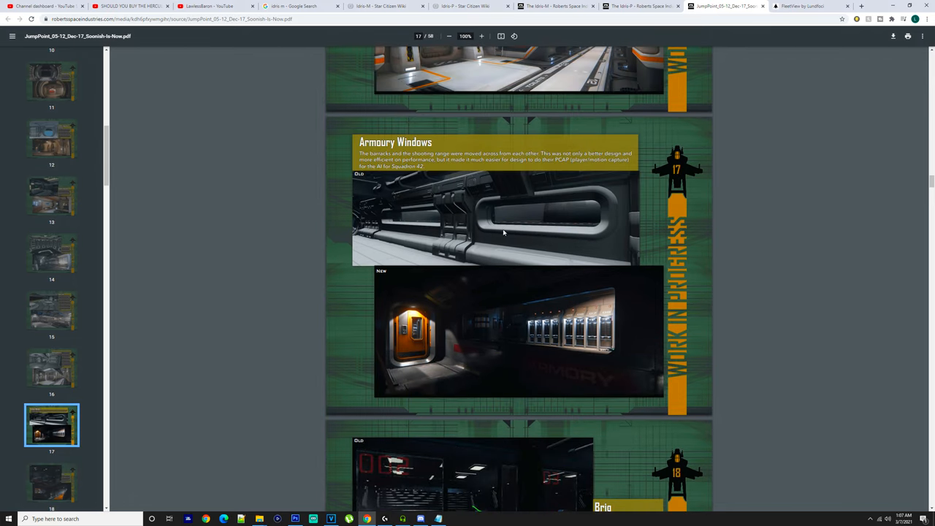
mouse_move(585, 336)
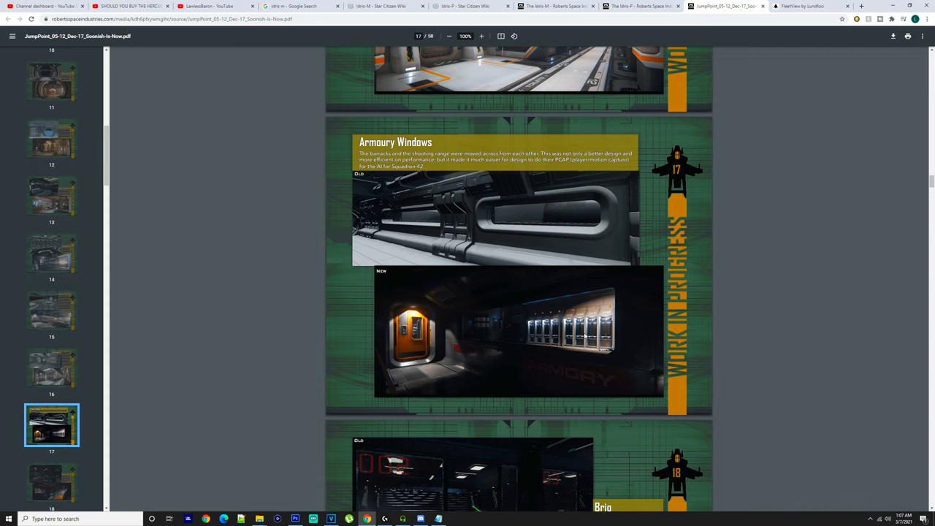
scroll("down", 3)
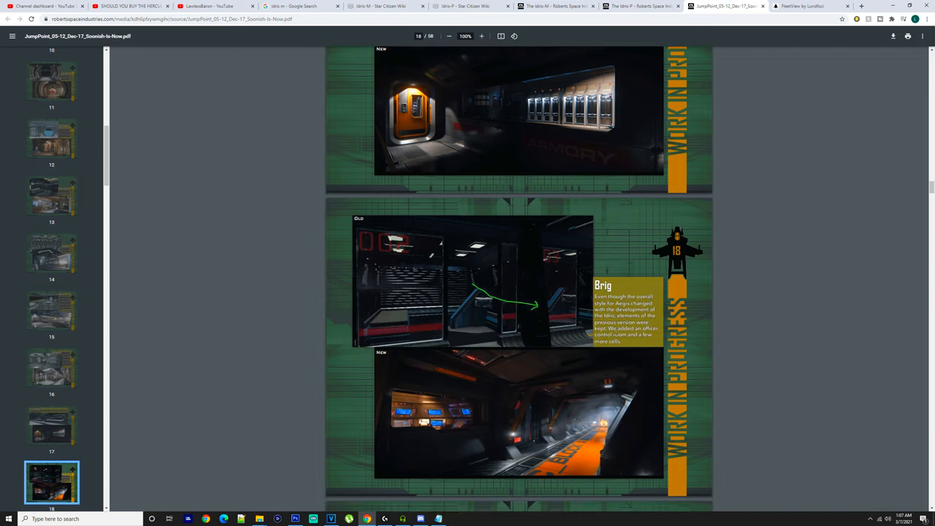
scroll("down", 3)
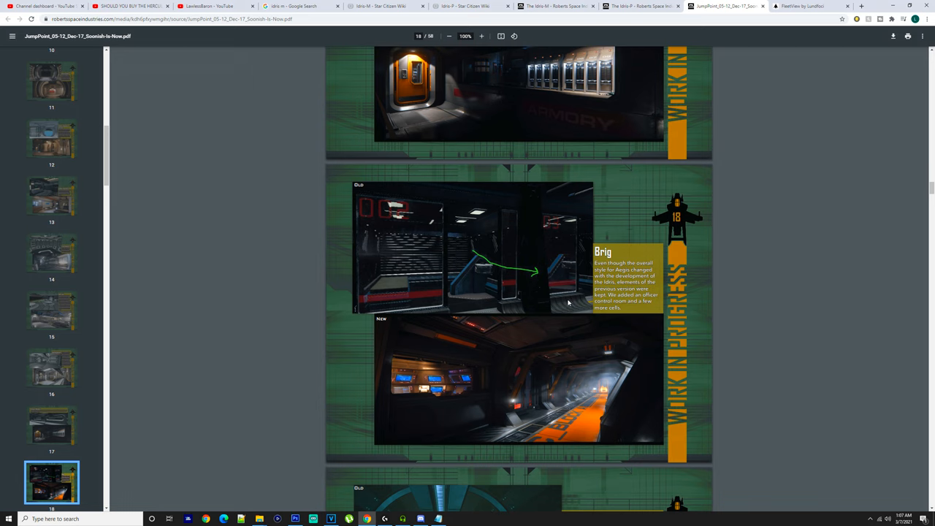
scroll("down", 3)
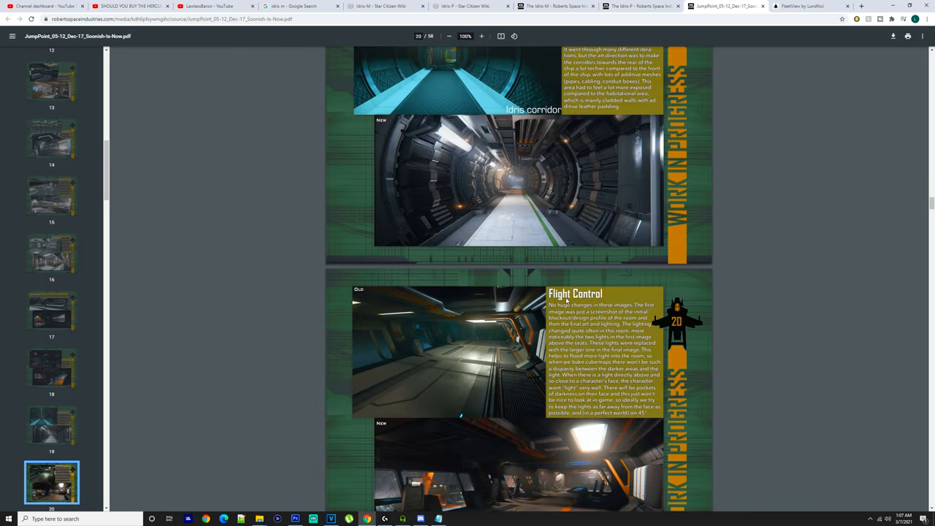
scroll("down", 3)
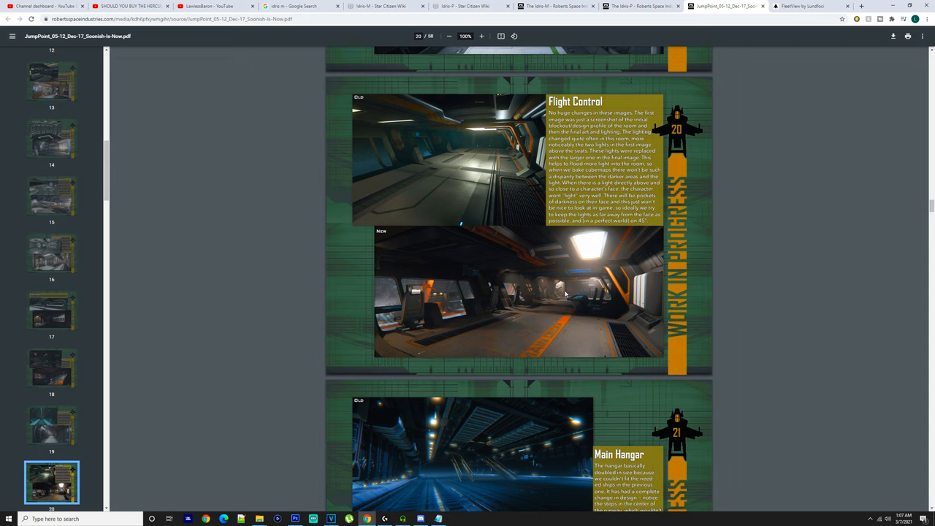
scroll("down", 3)
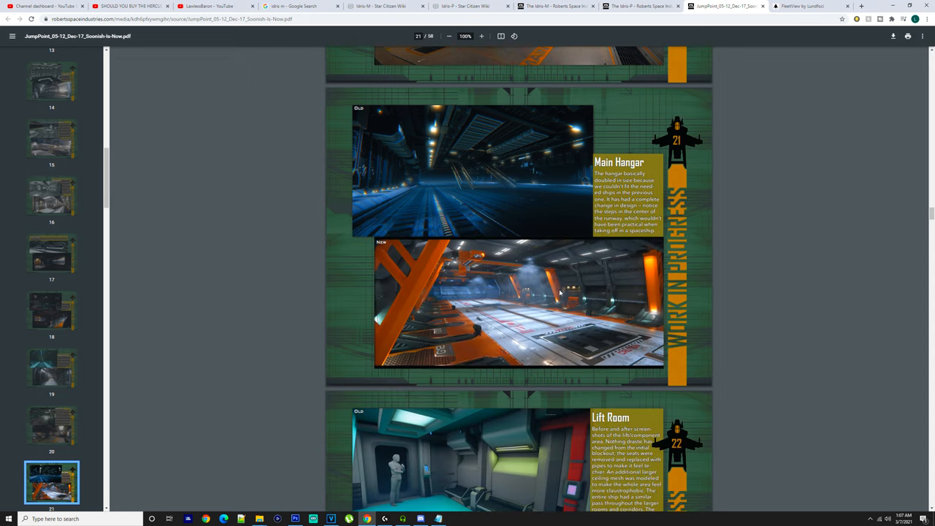
scroll("down", 3)
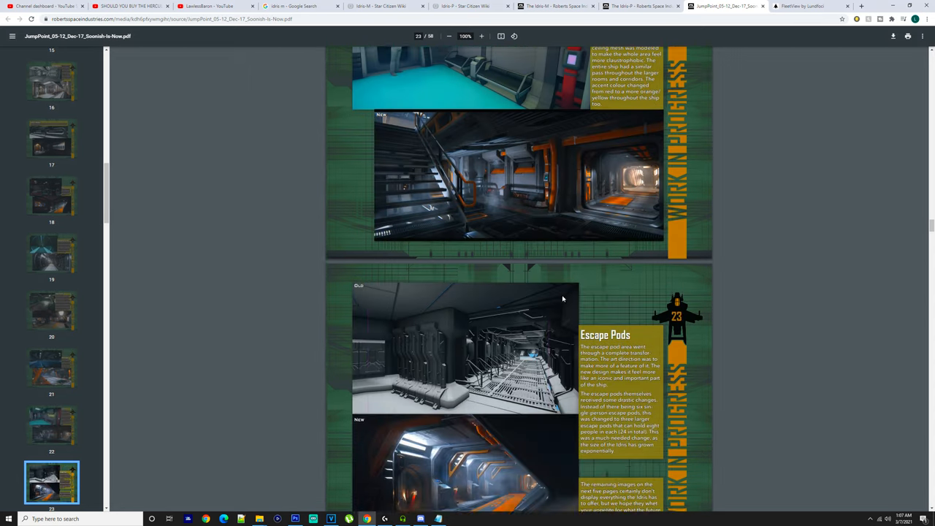
scroll("down", 3)
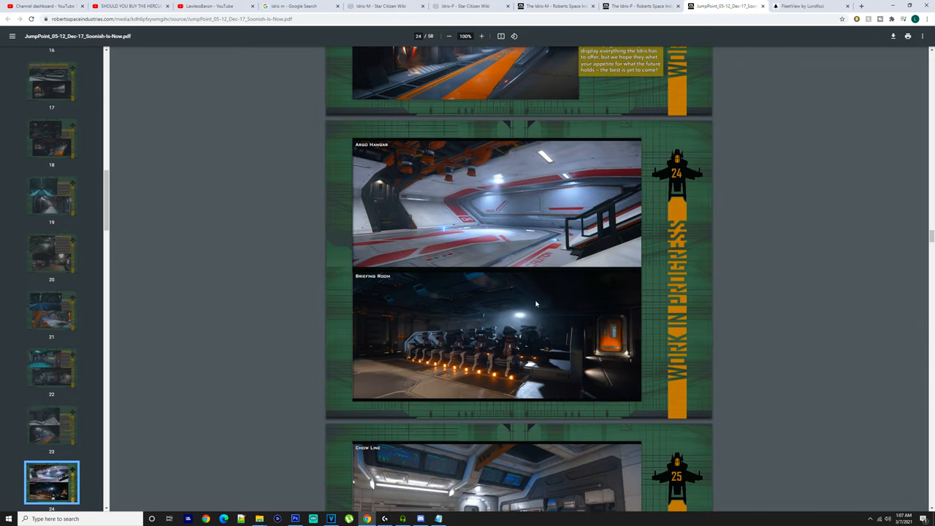
scroll("down", 3)
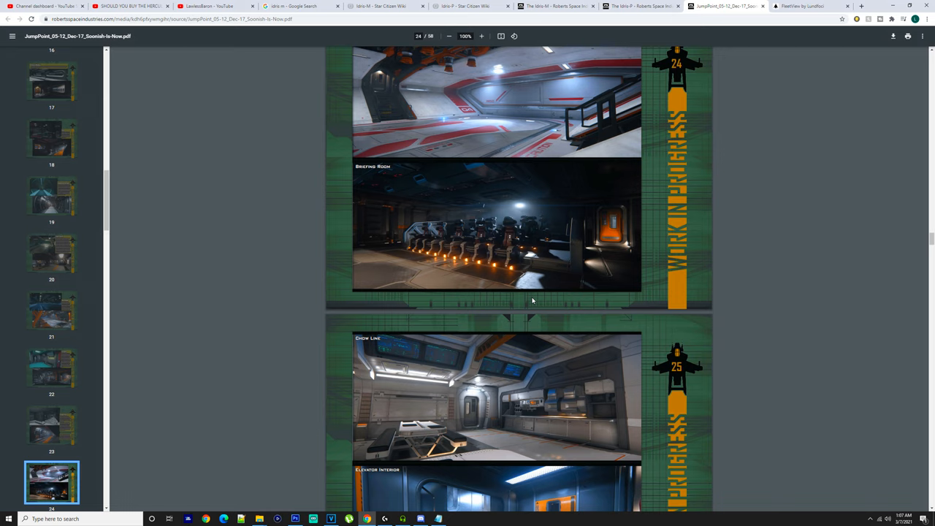
mouse_move(526, 298)
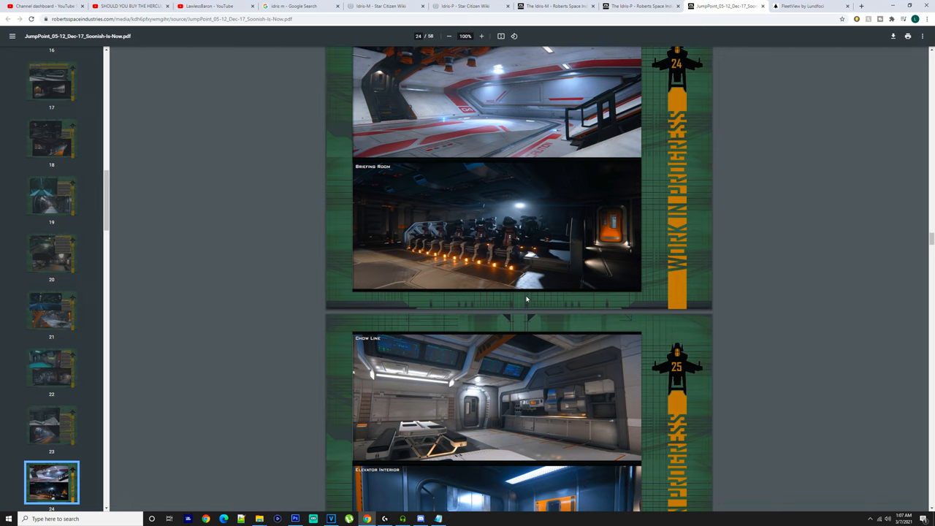
scroll("down", 3)
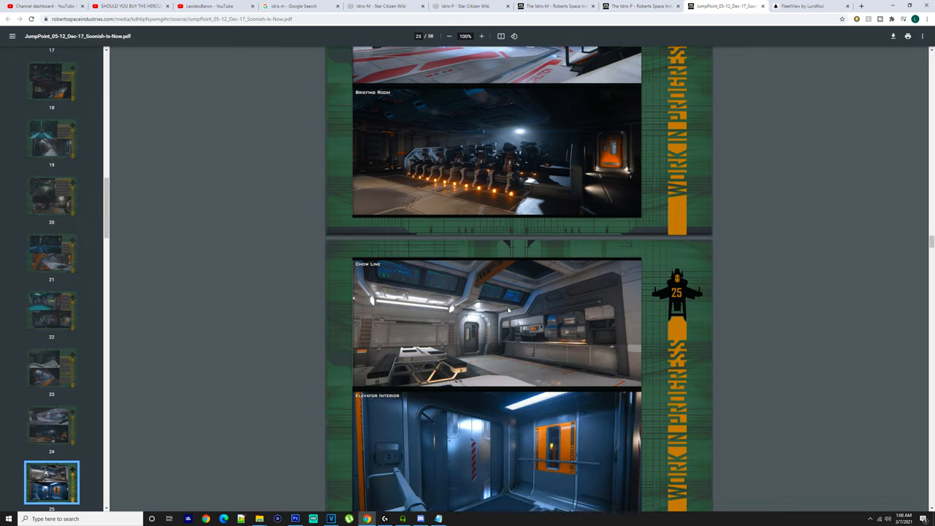
scroll("down", 3)
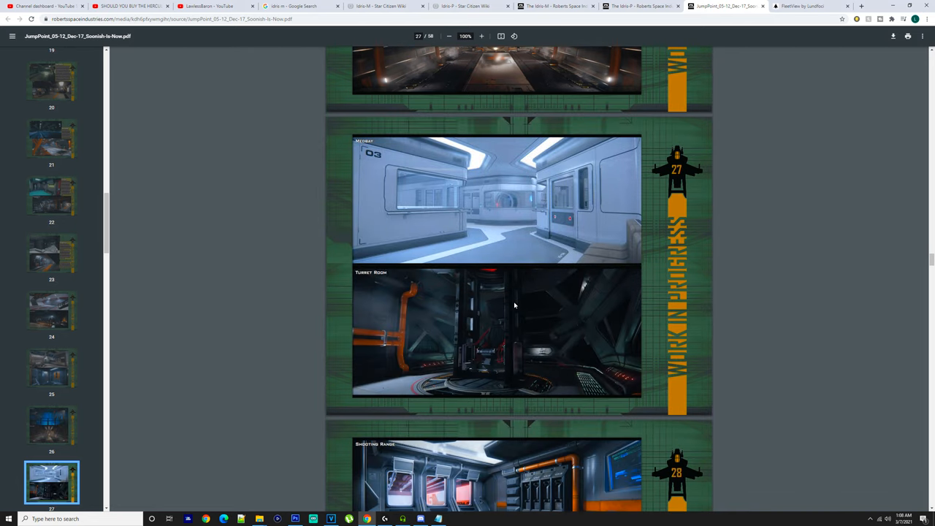
mouse_move(510, 171)
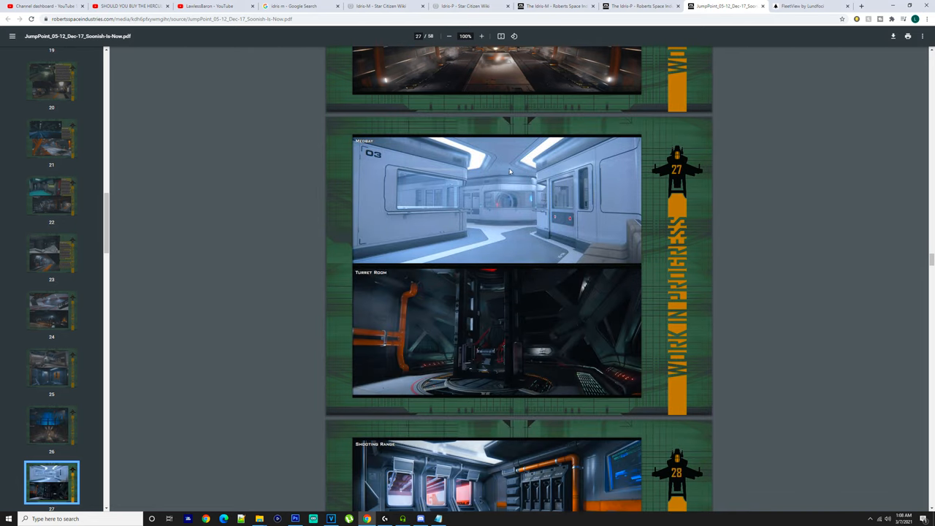
scroll("down", 3)
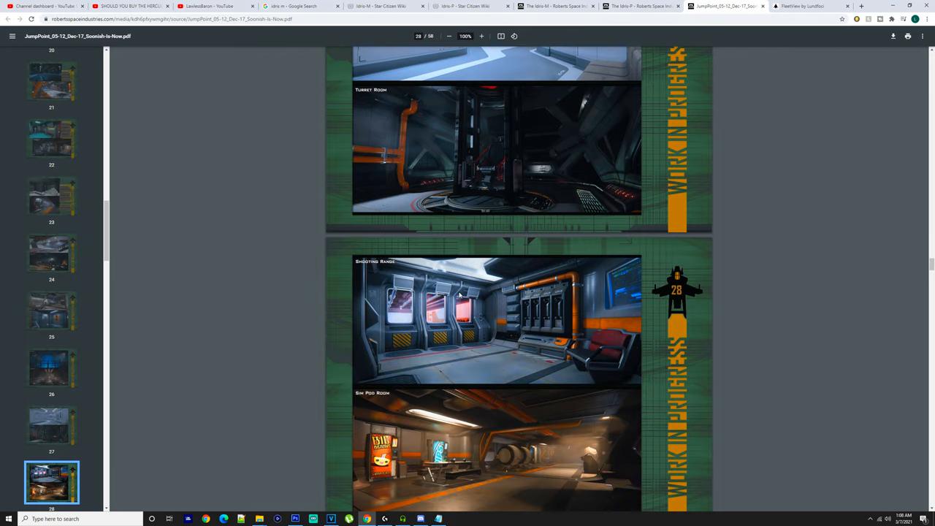
scroll("down", 3)
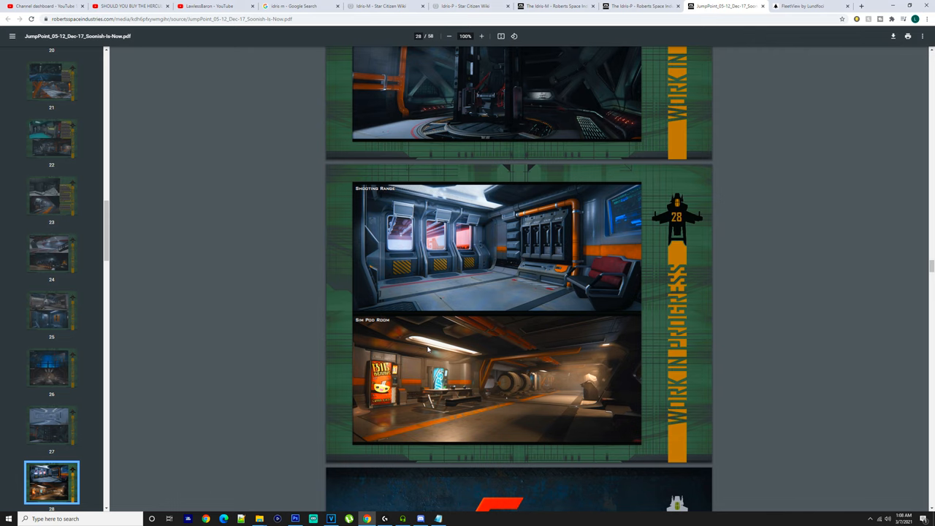
scroll("down", 3)
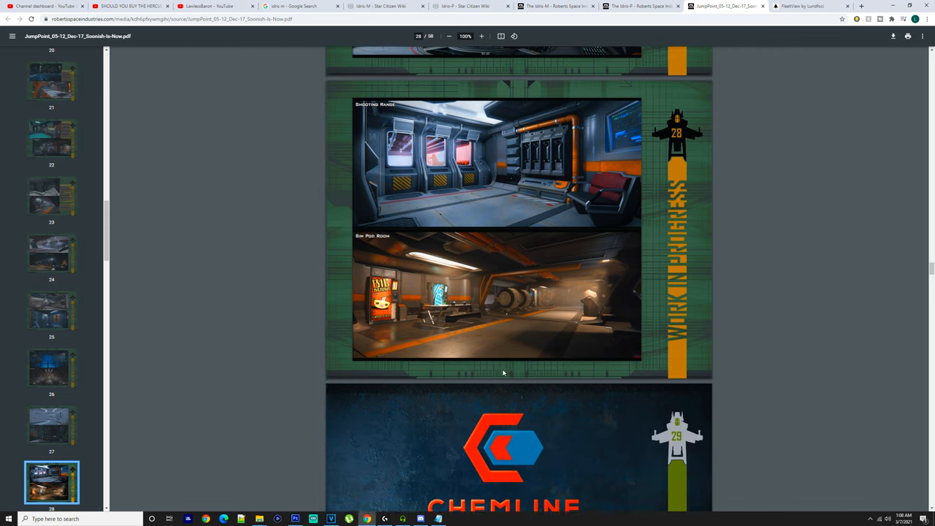
scroll("down", 3)
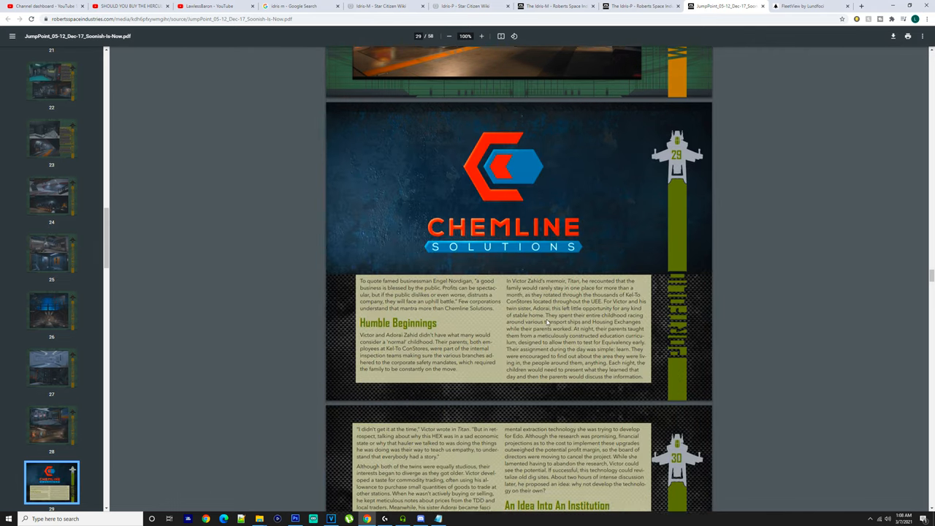
scroll("up", 3)
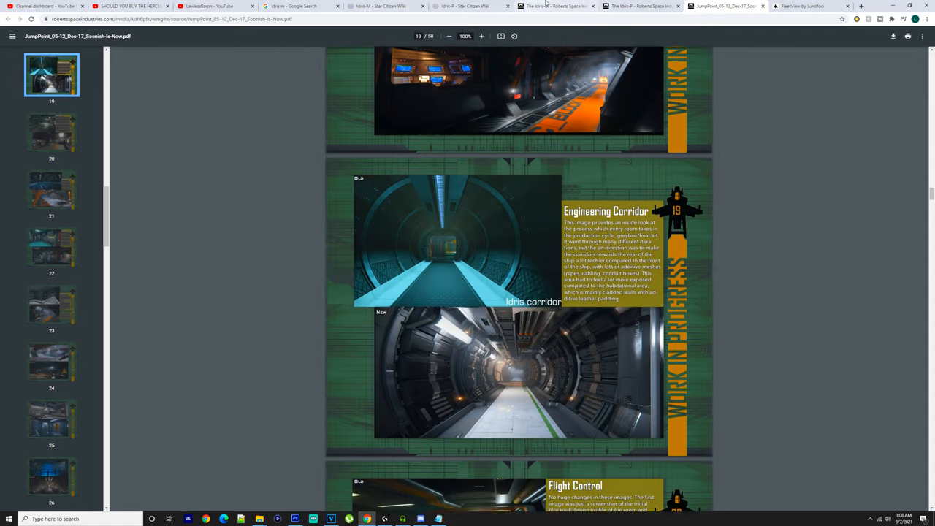
- Scroll the Idris-M RSI variants matrix through specs and weaponry, then jump to Technical Overview
left_click(555, 6)
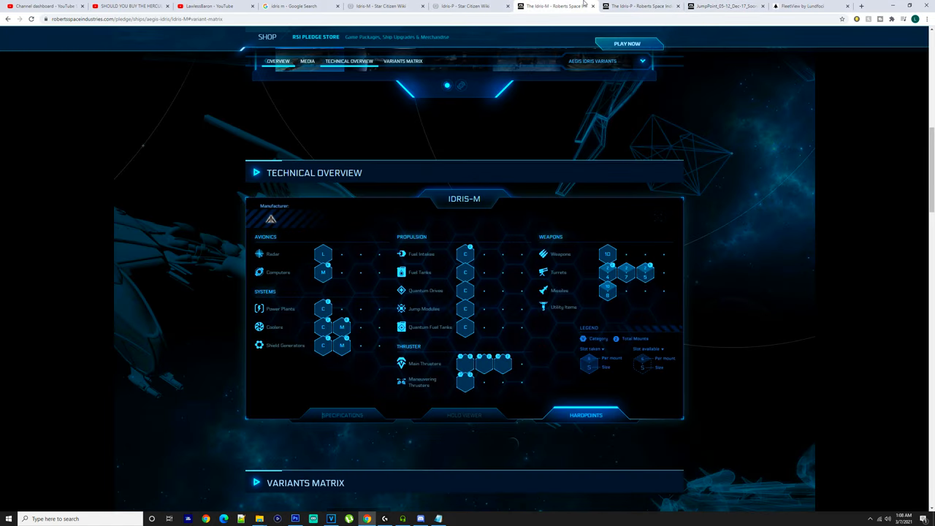
mouse_move(536, 210)
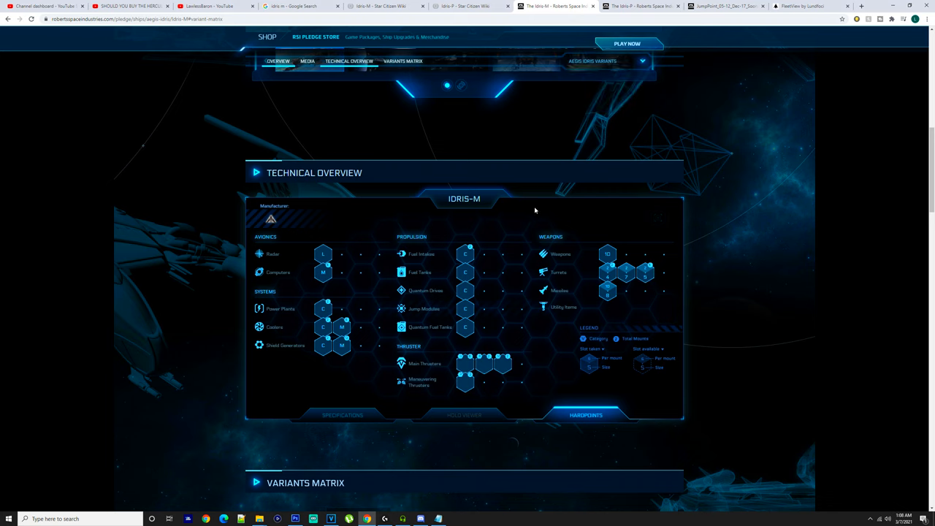
scroll("down", 3)
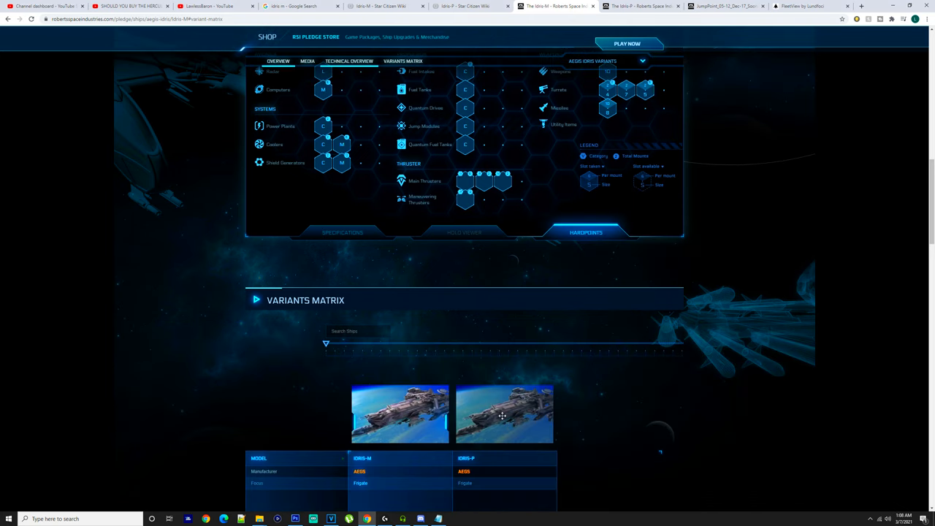
scroll("down", 3)
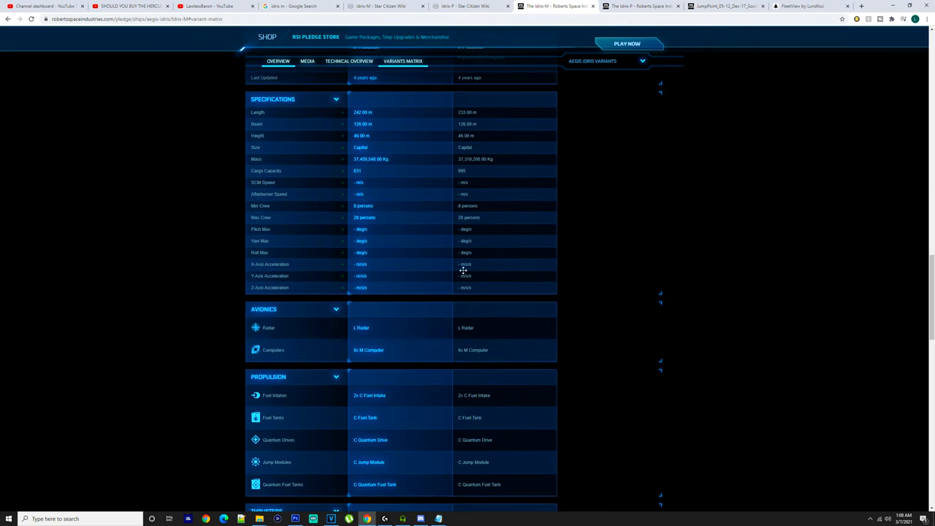
scroll("down", 3)
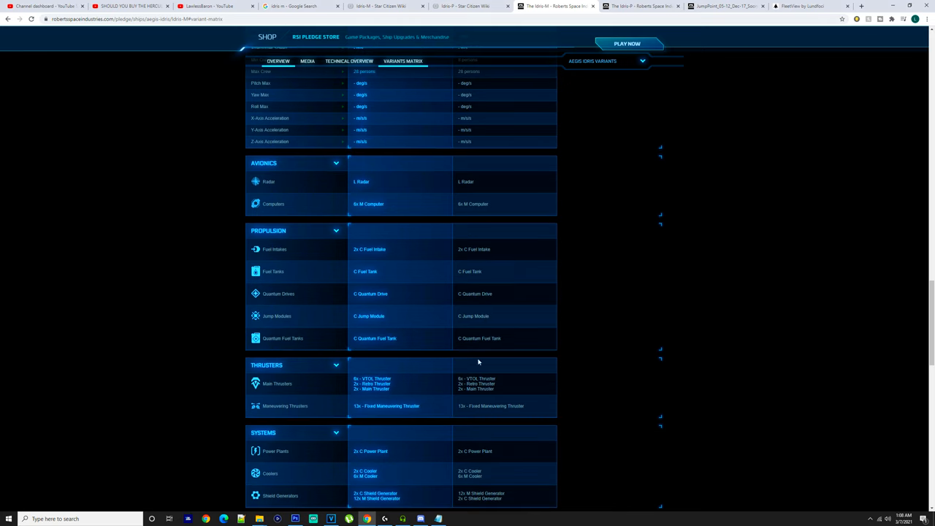
scroll("down", 3)
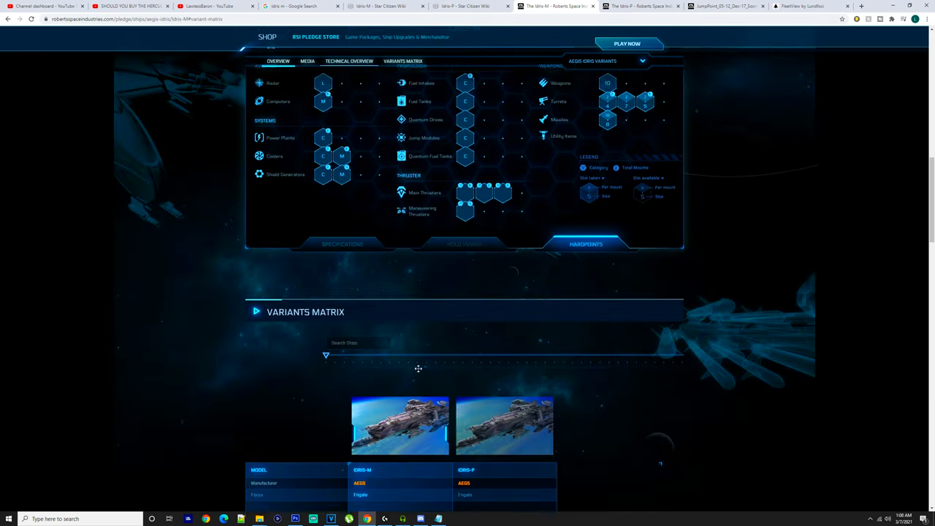
scroll("down", 3)
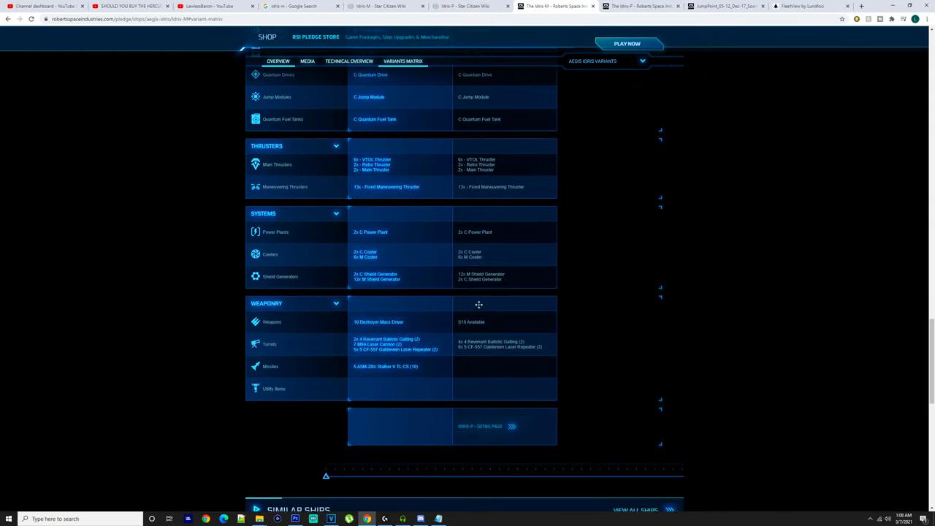
mouse_move(557, 308)
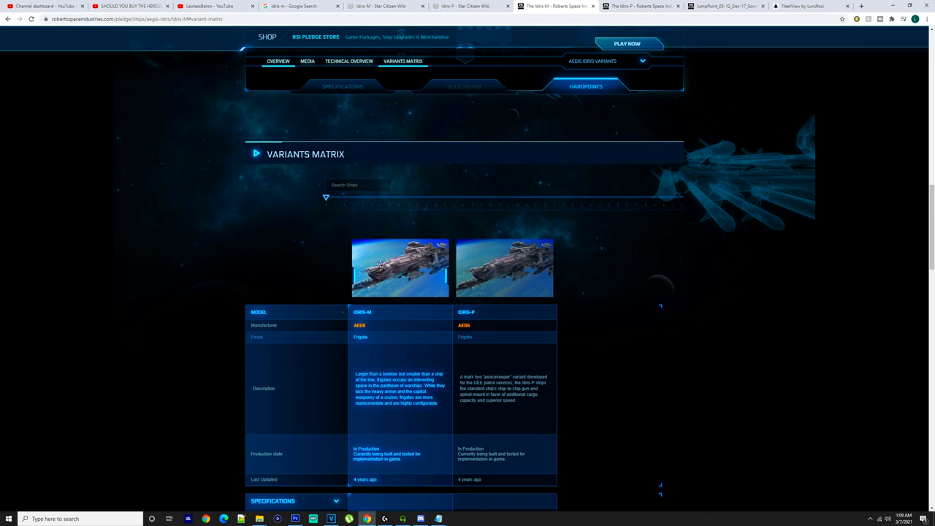
left_click(349, 61)
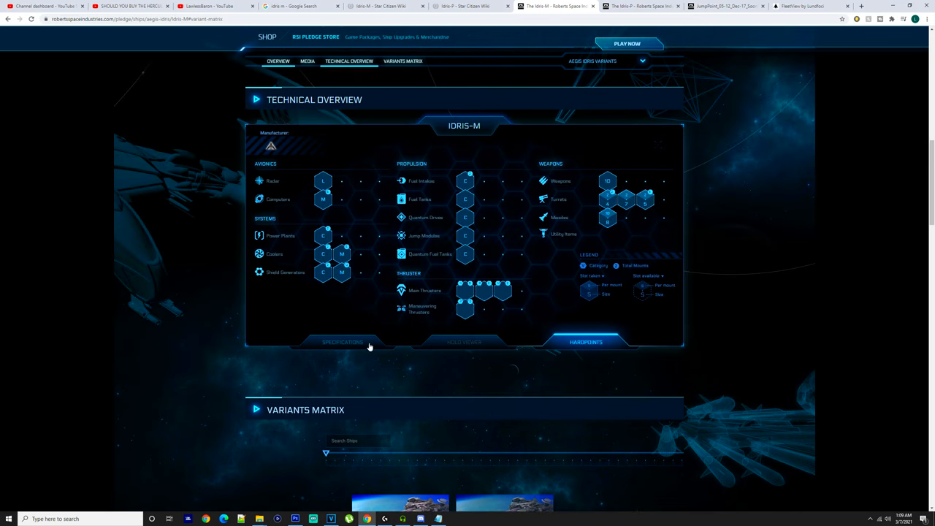
- View the Idris-M specifications and Idris-P variants matrix, then bring up FleetView
left_click(342, 341)
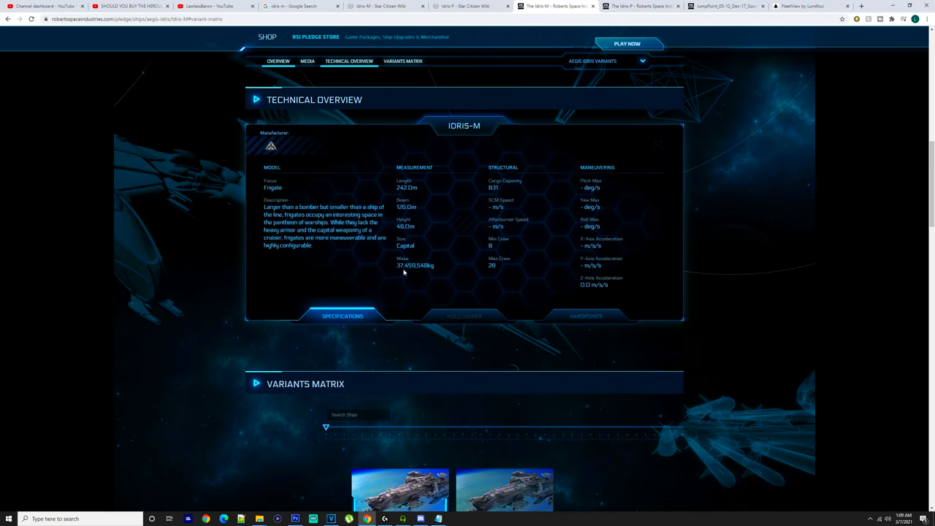
left_click(403, 61)
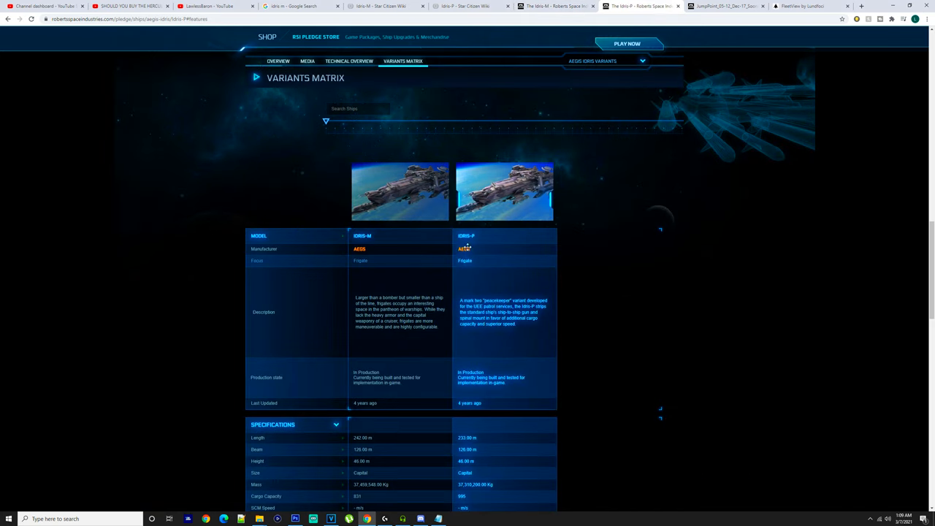
mouse_move(360, 249)
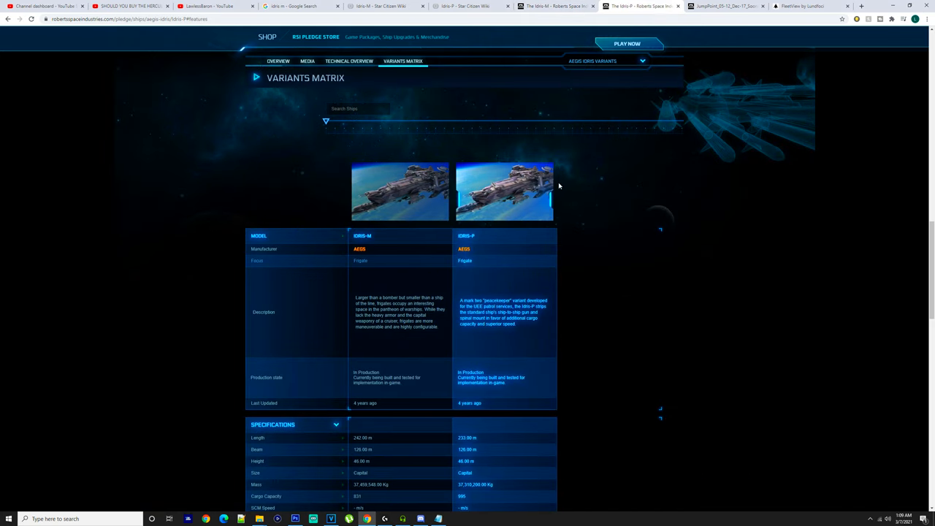
mouse_move(672, 239)
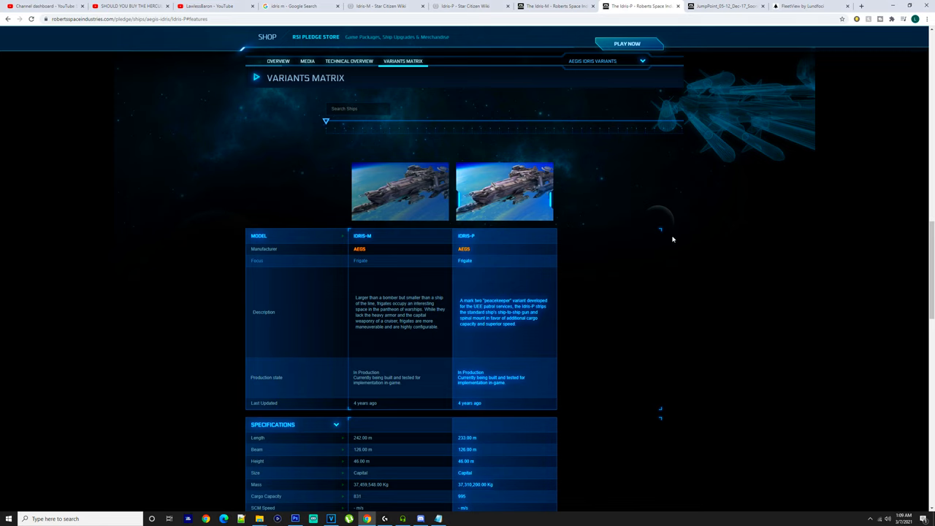
left_click(803, 5)
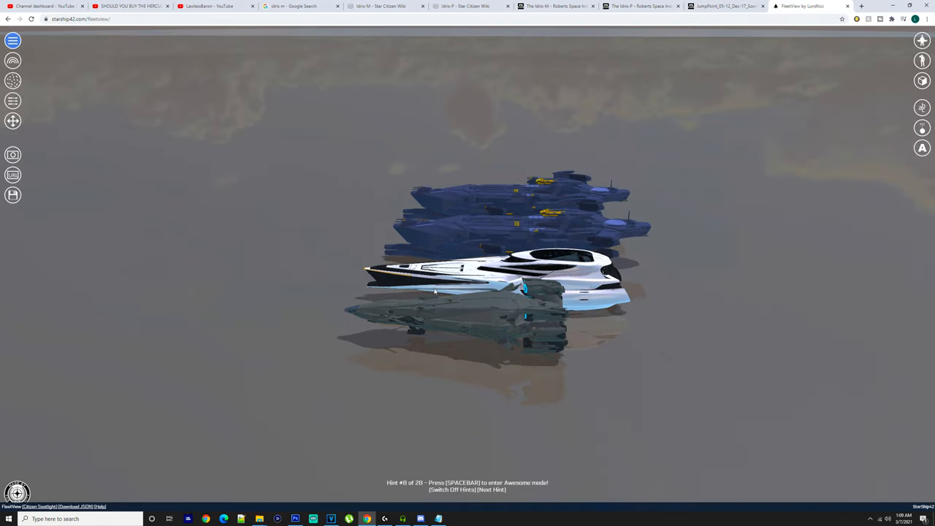
- Rotate the FleetView camera to a top-down view of the four ships
left_click_drag(467, 292, 385, 322)
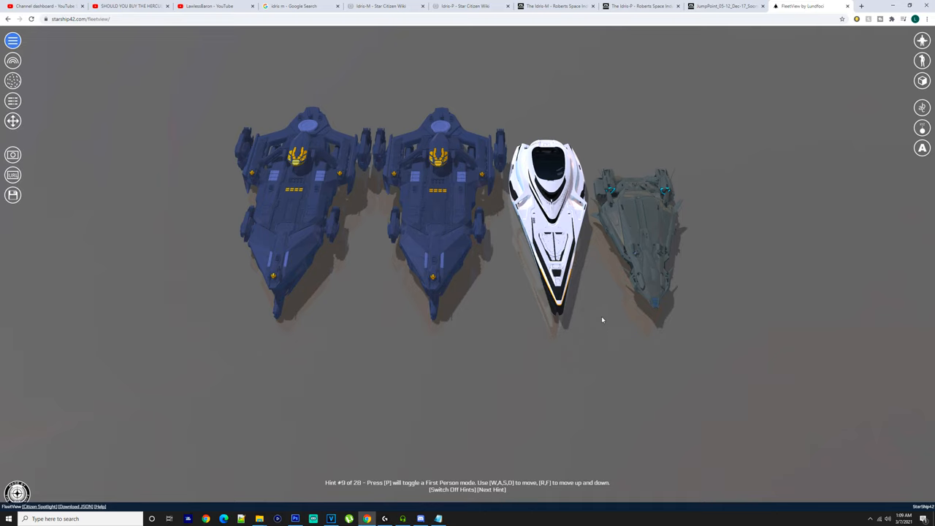
mouse_move(524, 246)
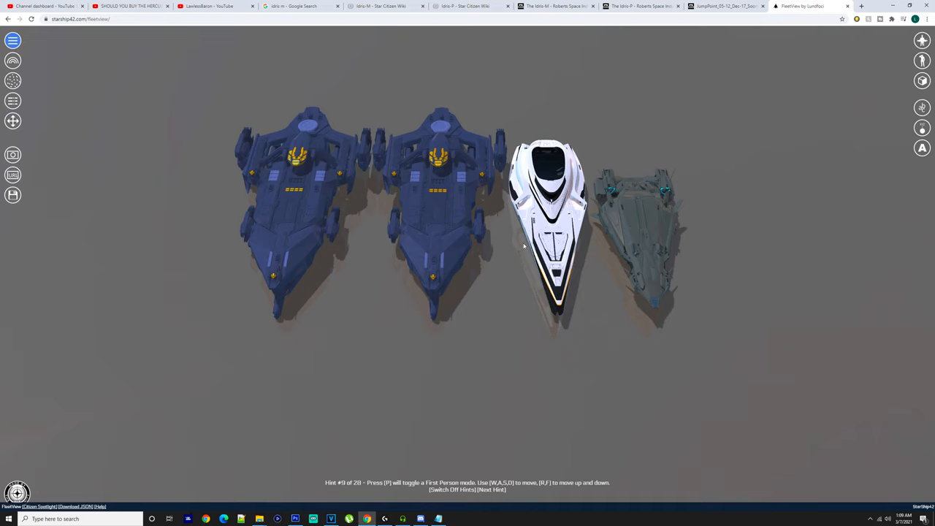